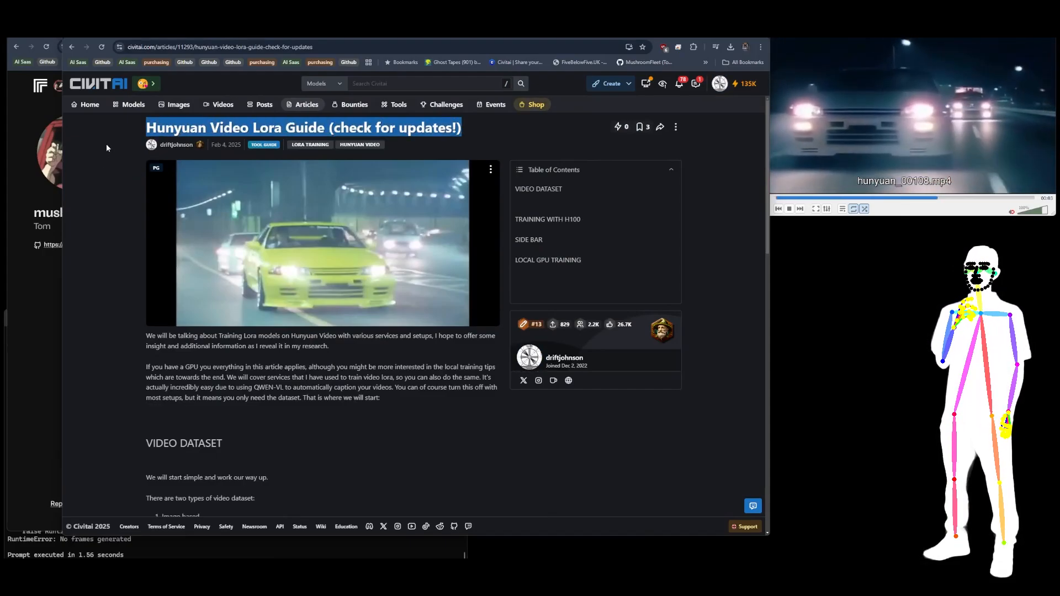
Step: Follow the guide's GTAV Mountain Racing link and read through its v1 and v2 training notes
{"action": "scroll", "scroll_direction": "down", "scroll_amount": 3}
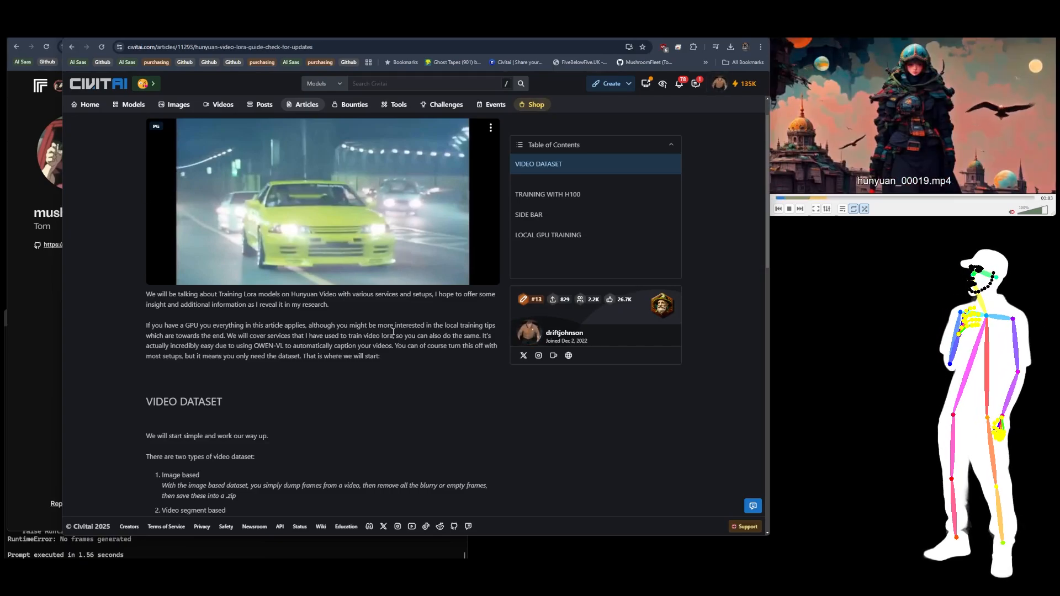
{"action": "scroll", "scroll_direction": "down", "scroll_amount": 3}
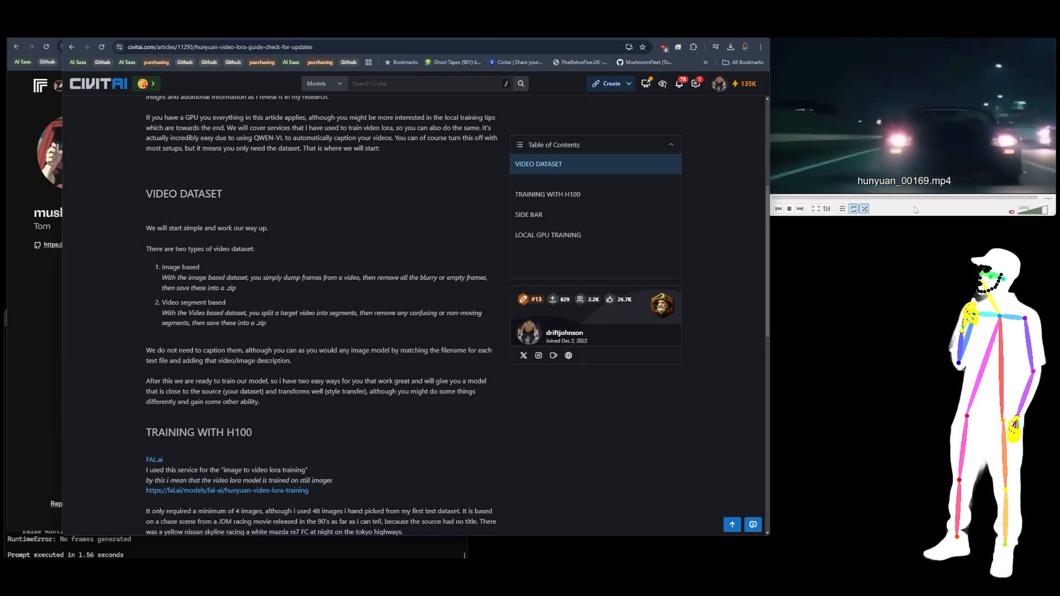
{"action": "left_click", "coordinate": [777, 208]}
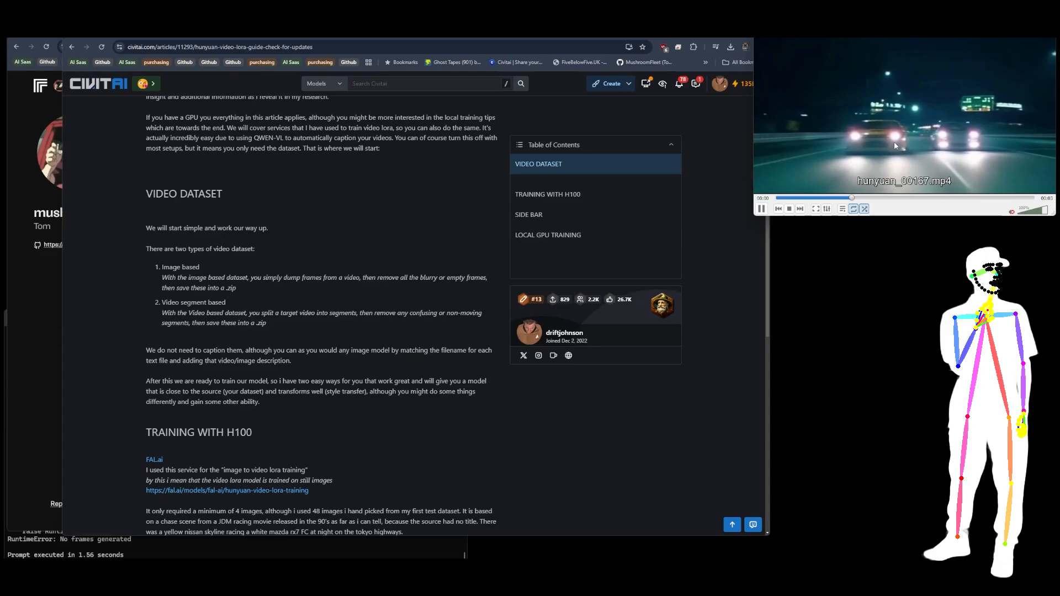
{"action": "left_click", "coordinate": [760, 208]}
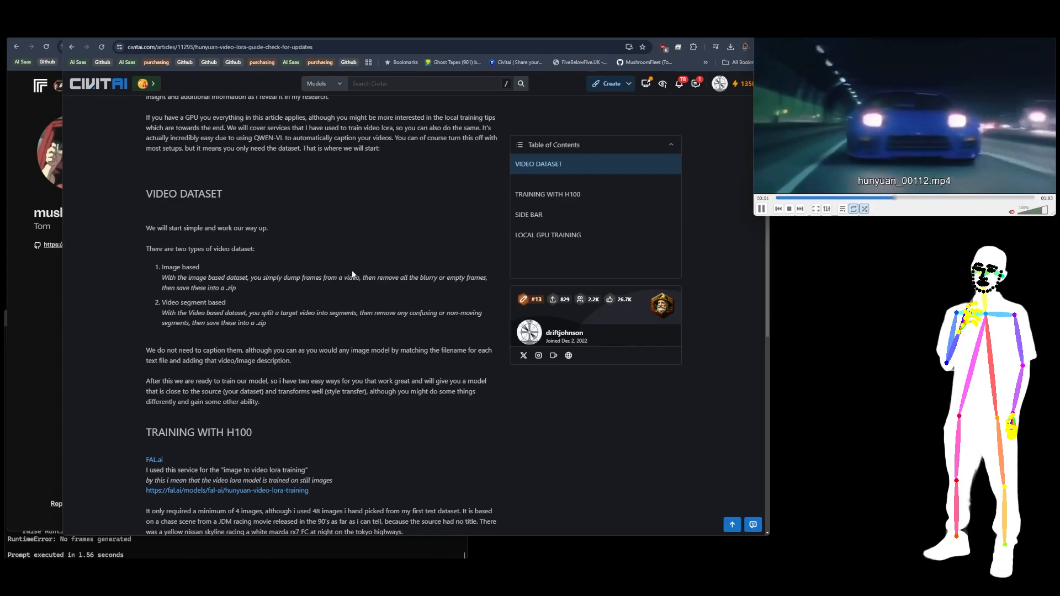
{"action": "scroll", "scroll_direction": "down", "scroll_amount": 3}
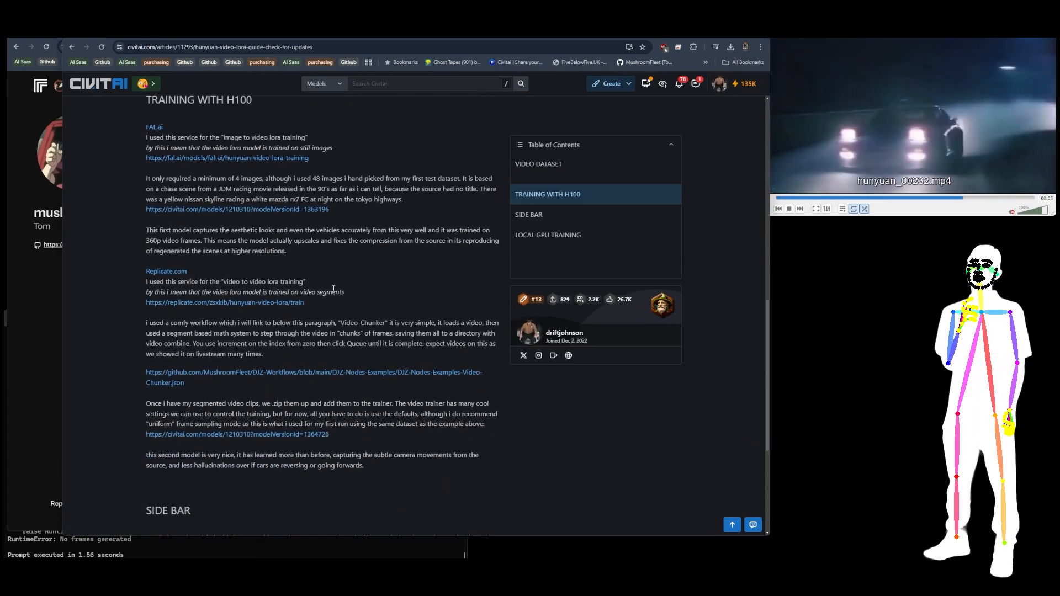
{"action": "scroll", "scroll_direction": "down", "scroll_amount": 3}
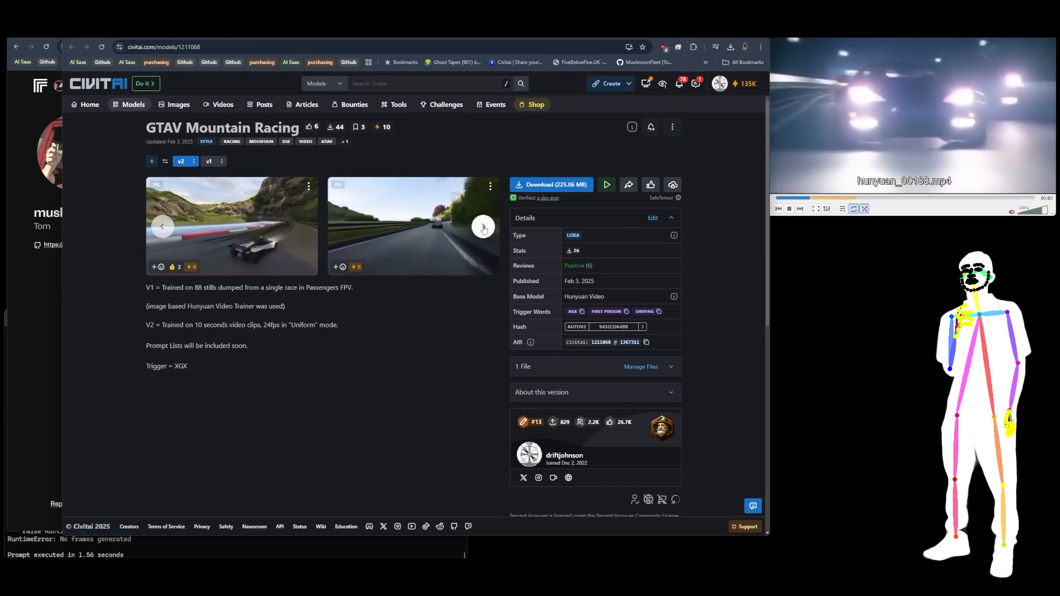
Step: View the GTAV Mountain Racing v1 version and a sample image, landing on the DJZ Momji Line page
{"action": "left_click", "coordinate": [209, 162]}
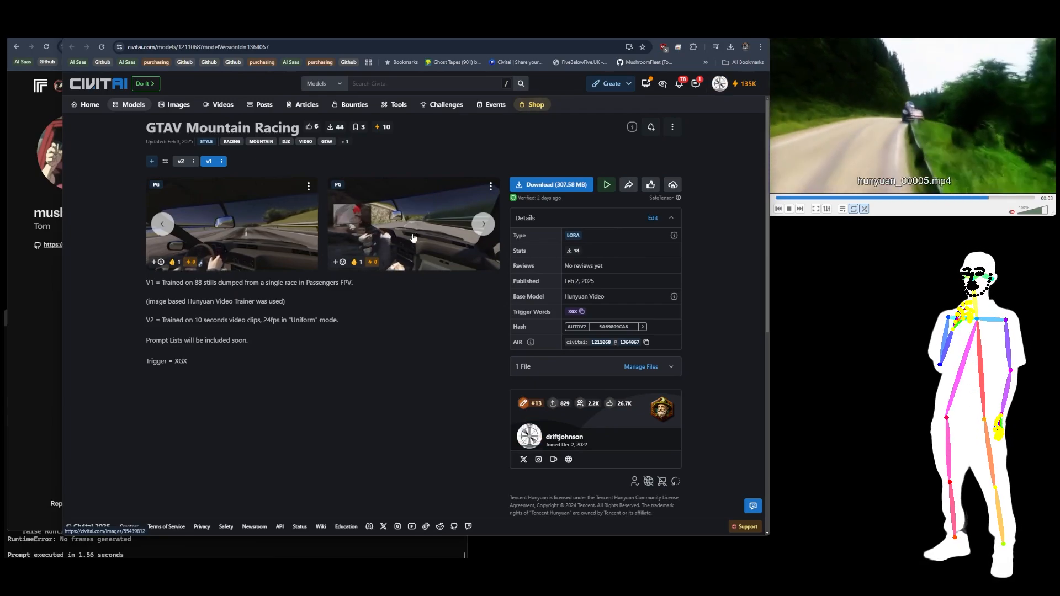
{"action": "left_click", "coordinate": [231, 223]}
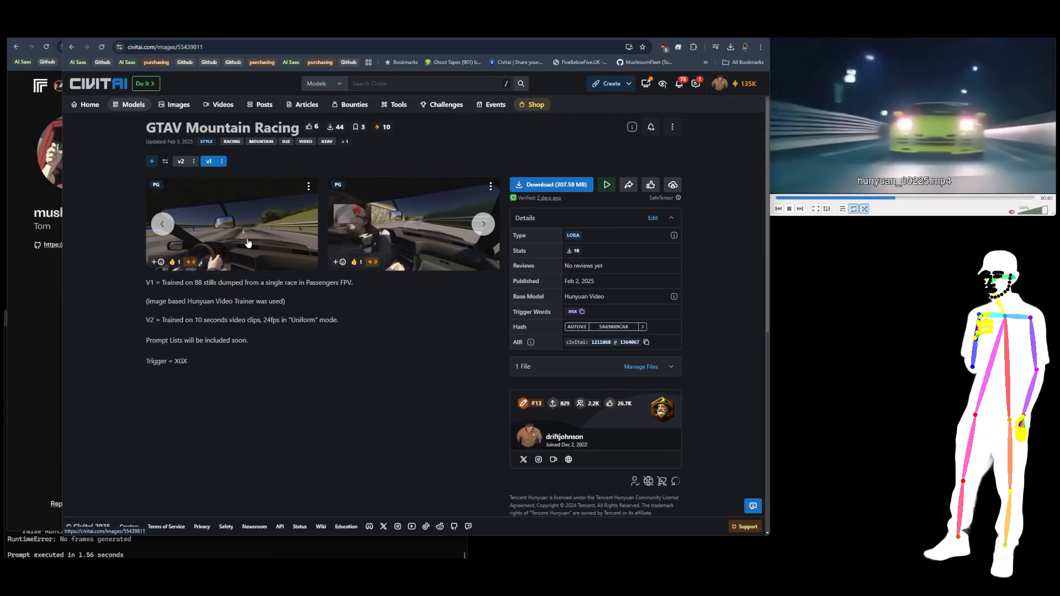
{"action": "left_click", "coordinate": [232, 223]}
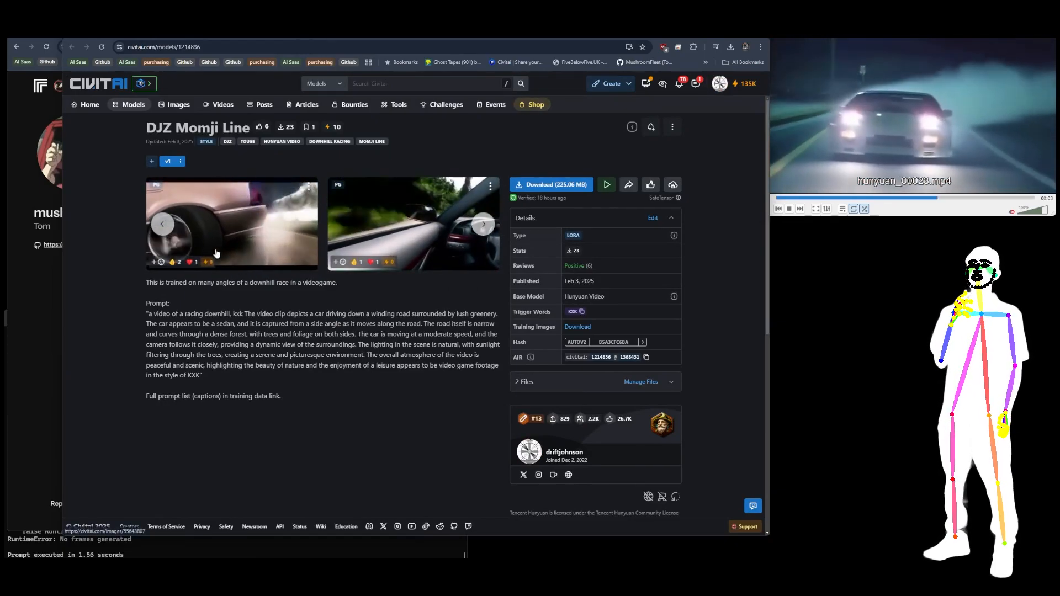
Step: Visit the DJZ-CyberSocietyVideo page, then the Highway Racing Tokyo LoRA page
{"action": "left_click", "coordinate": [483, 225]}
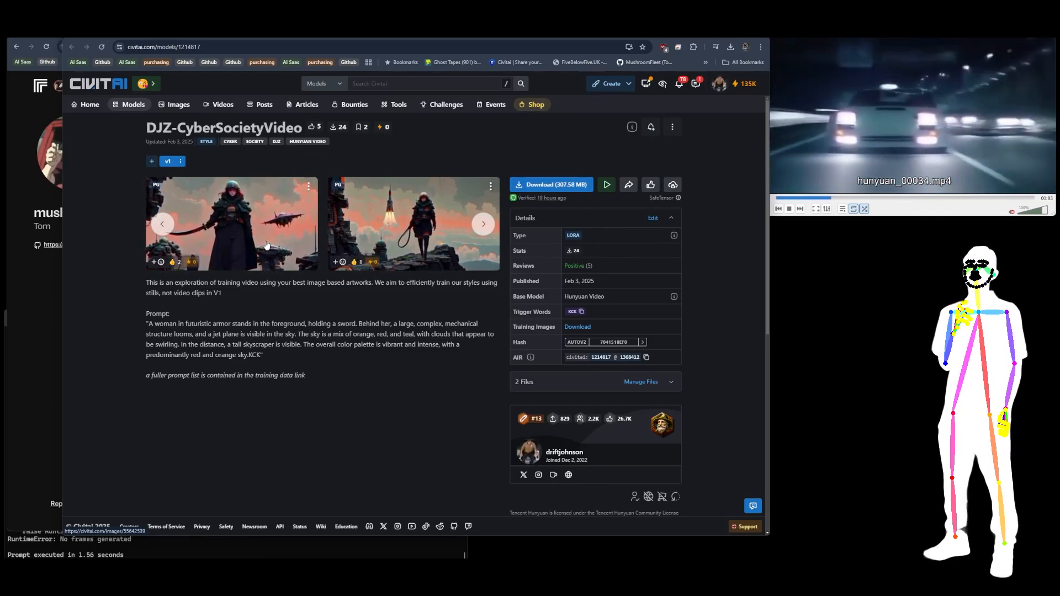
{"action": "left_click", "coordinate": [482, 224]}
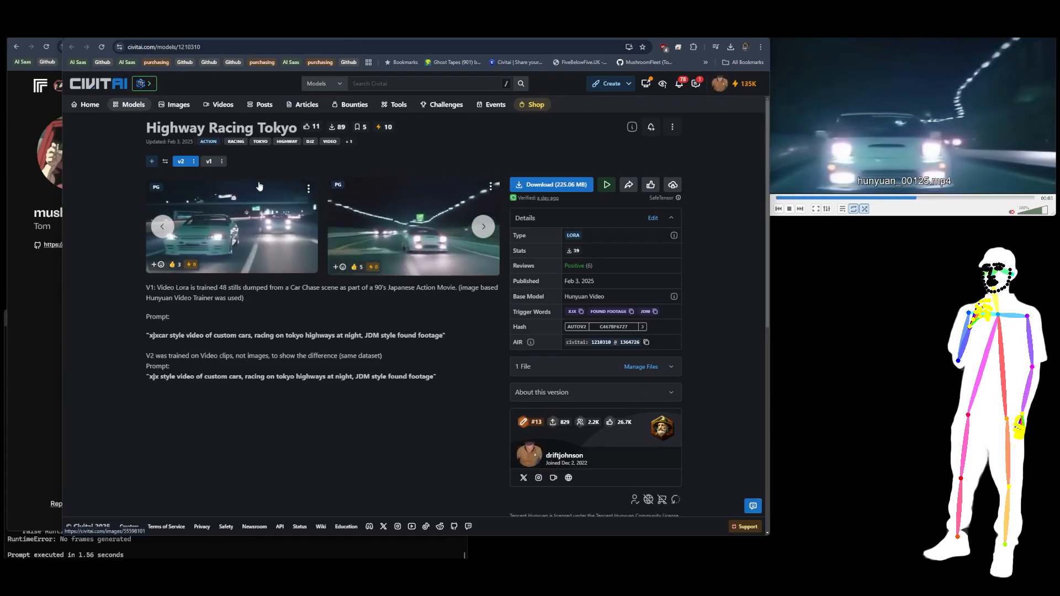
Step: Compare Highway Racing Tokyo v1 and v2, selecting the whole v2 prompt line
{"action": "left_click", "coordinate": [209, 161]}
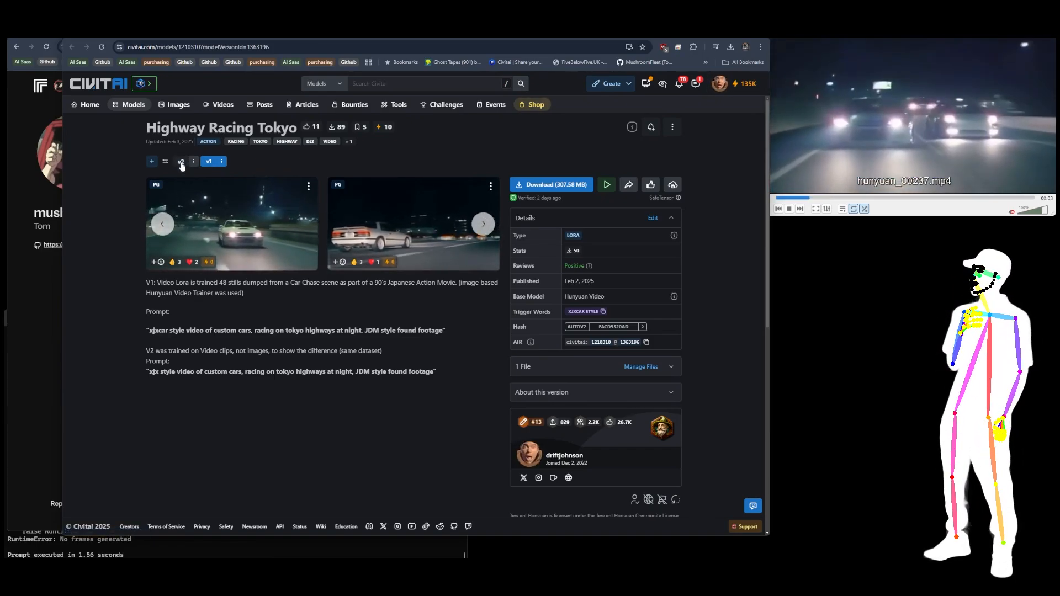
{"action": "left_click", "coordinate": [180, 161]}
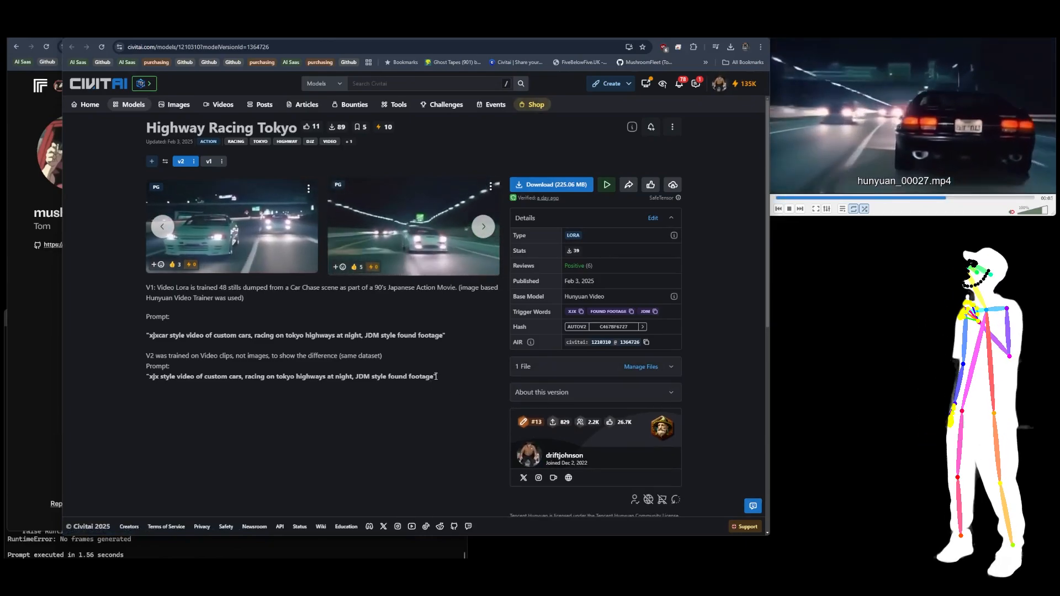
{"action": "triple_click", "coordinate": [290, 376]}
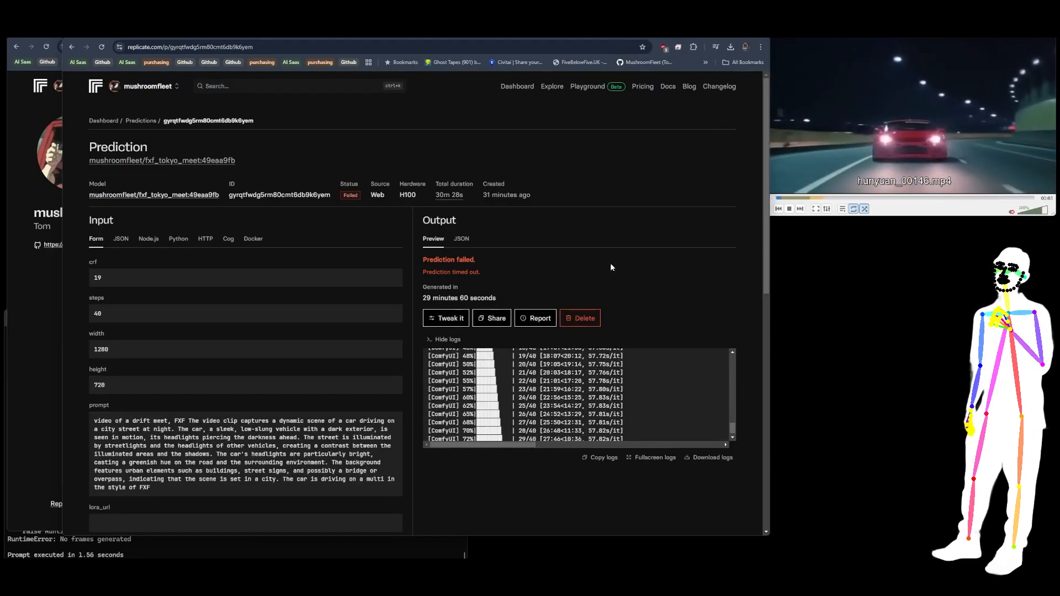
Step: Scroll through the failed Tokyo meet prediction's input settings and logs
{"action": "scroll", "scroll_direction": "down", "scroll_amount": 3}
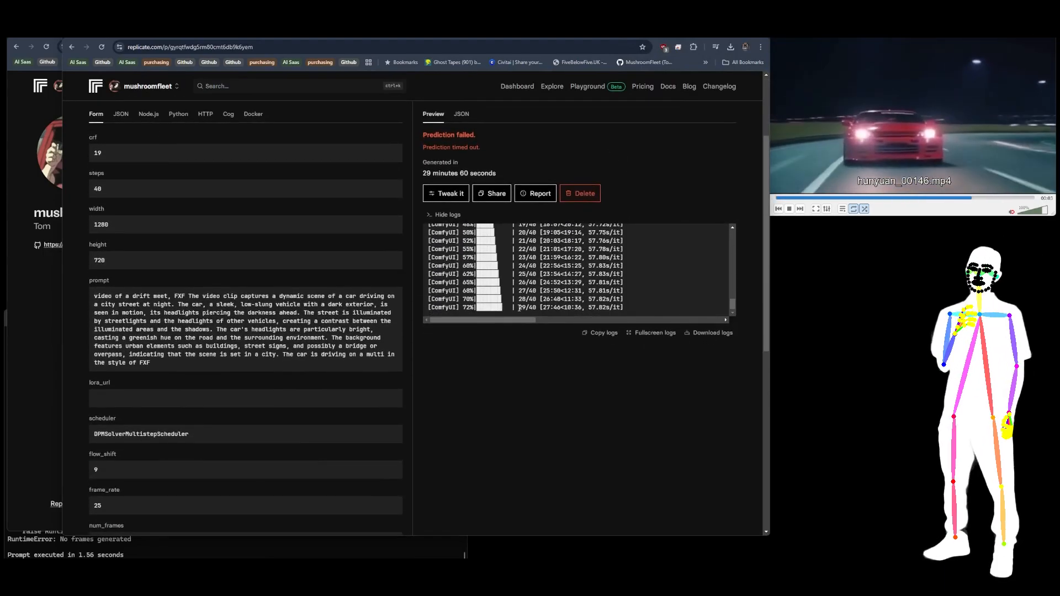
{"action": "scroll", "scroll_direction": "down", "scroll_amount": 3}
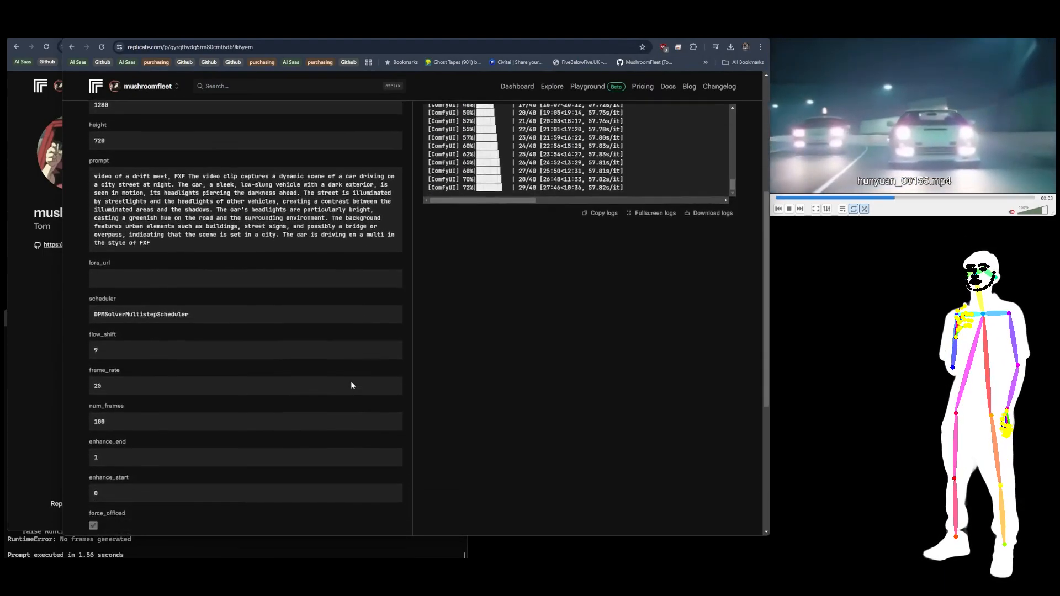
{"action": "scroll", "scroll_direction": "down", "scroll_amount": 3}
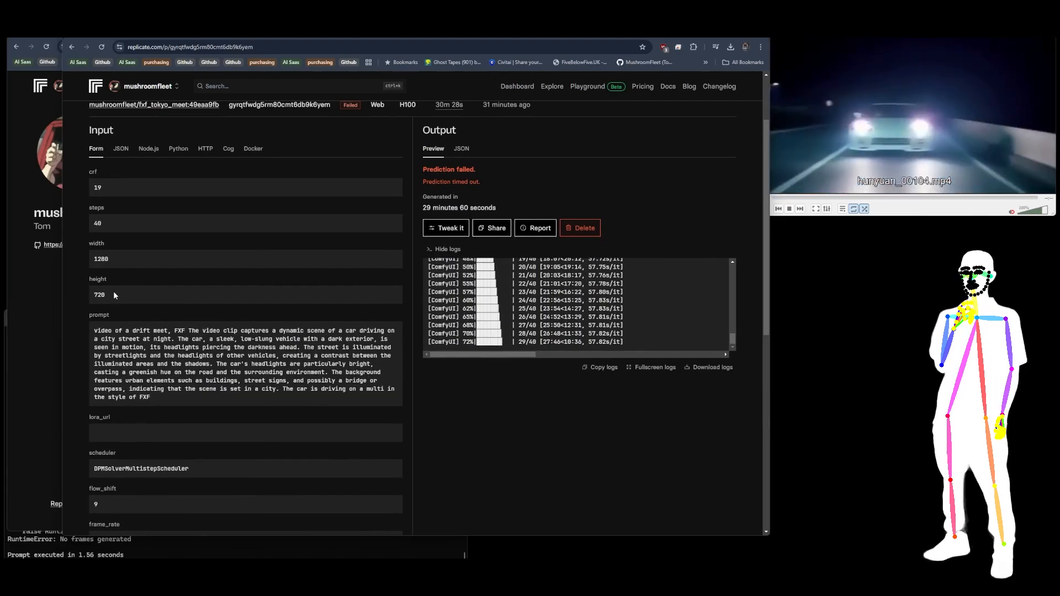
{"action": "scroll", "scroll_direction": "down", "scroll_amount": 3}
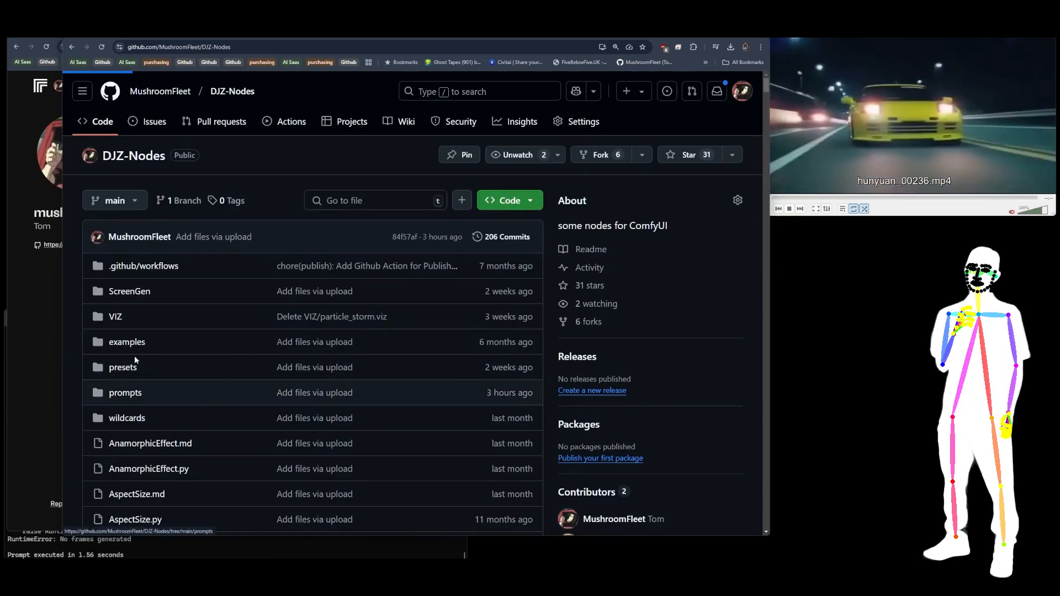
Step: Browse into the prompts folder of the DJZ-Nodes repository
{"action": "left_click", "coordinate": [125, 392]}
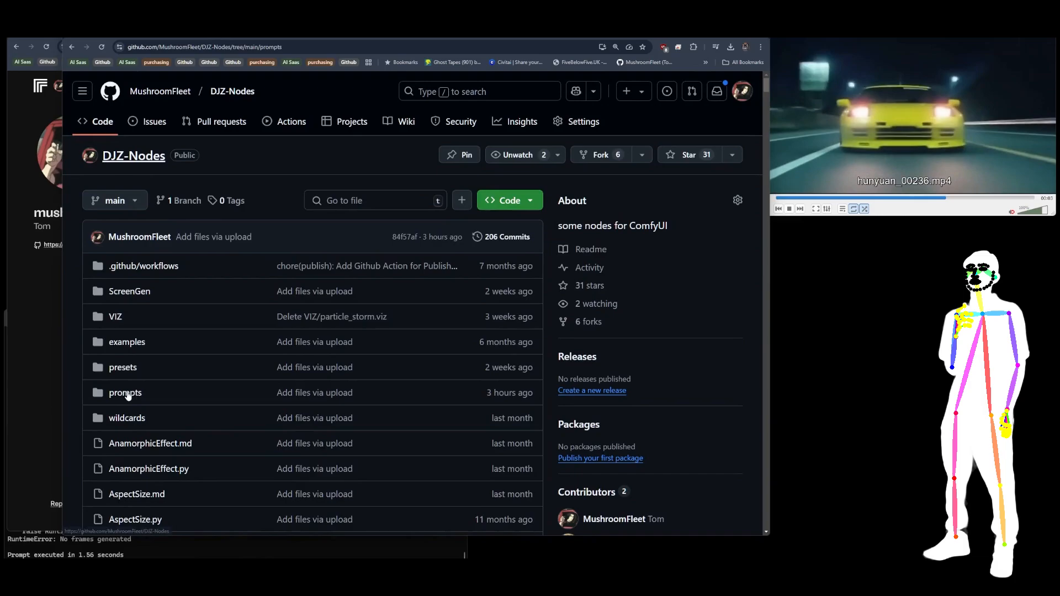
{"action": "left_click", "coordinate": [124, 393]}
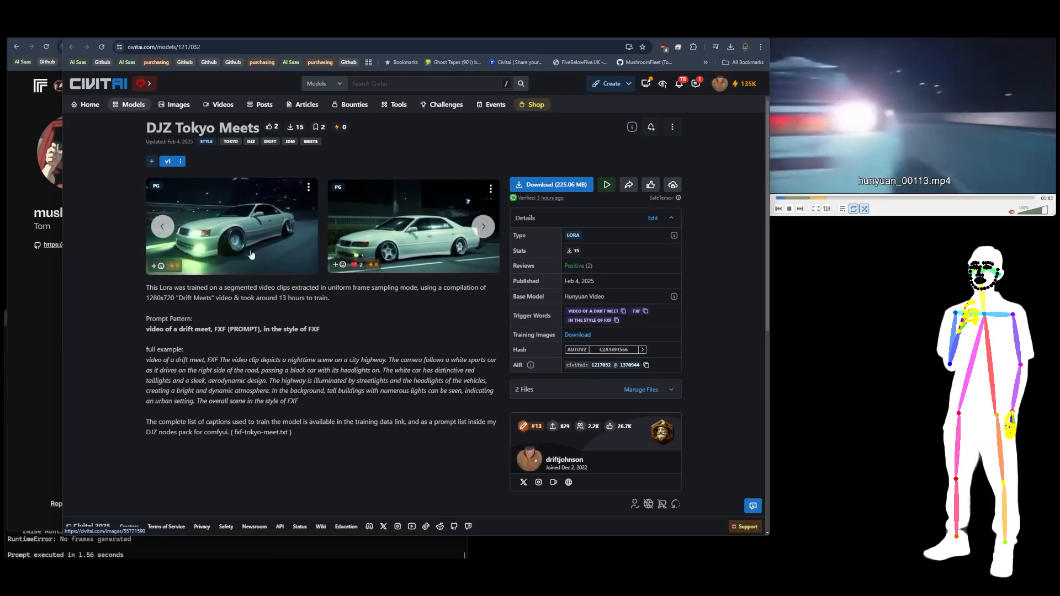
Step: Browse more DJZ Tokyo Meets sample images on its Civitai page
{"action": "left_click", "coordinate": [231, 225]}
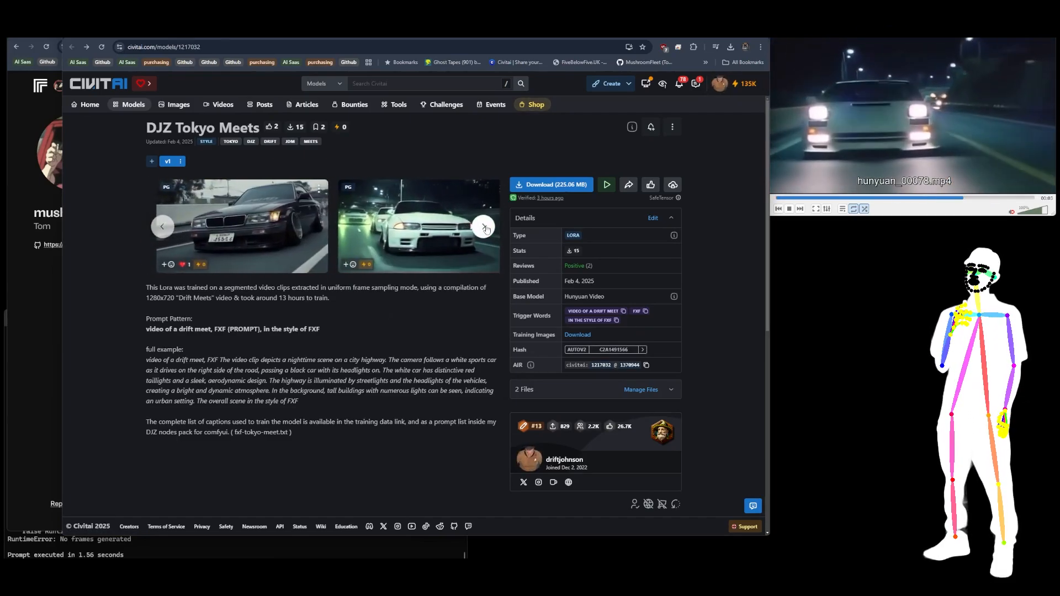
{"action": "left_click", "coordinate": [484, 225]}
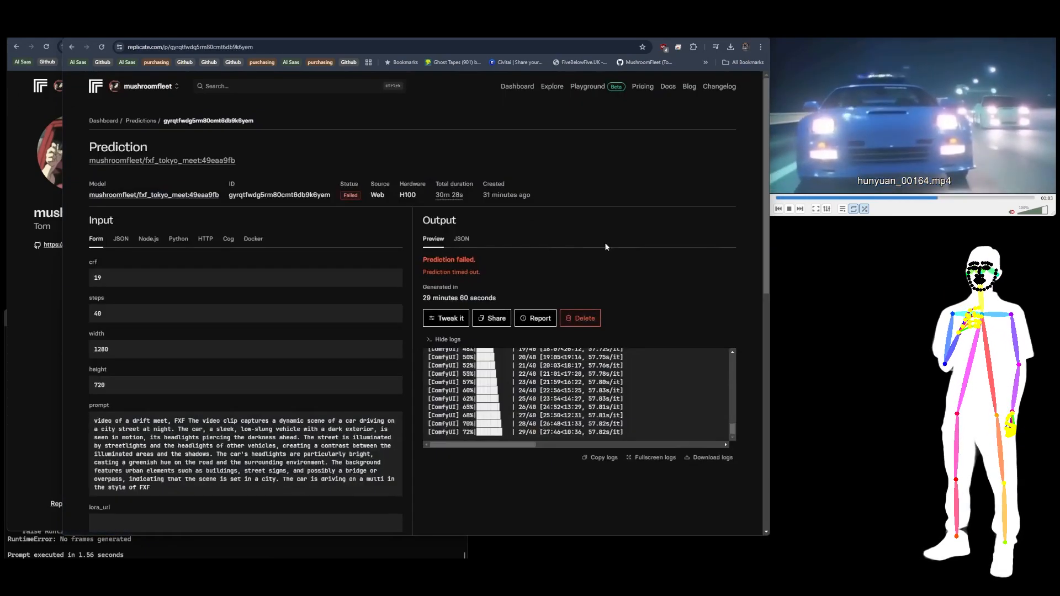
{"action": "scroll", "scroll_direction": "down", "scroll_amount": 3}
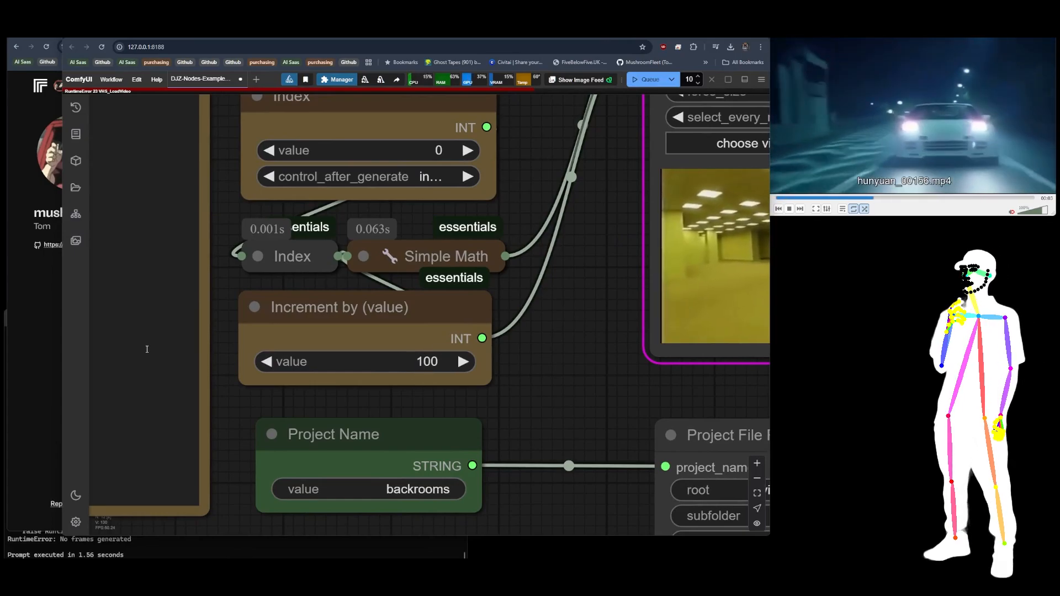
Step: Scroll around the ComfyUI backrooms video-loading node graph
{"action": "scroll", "scroll_direction": "down", "scroll_amount": 3}
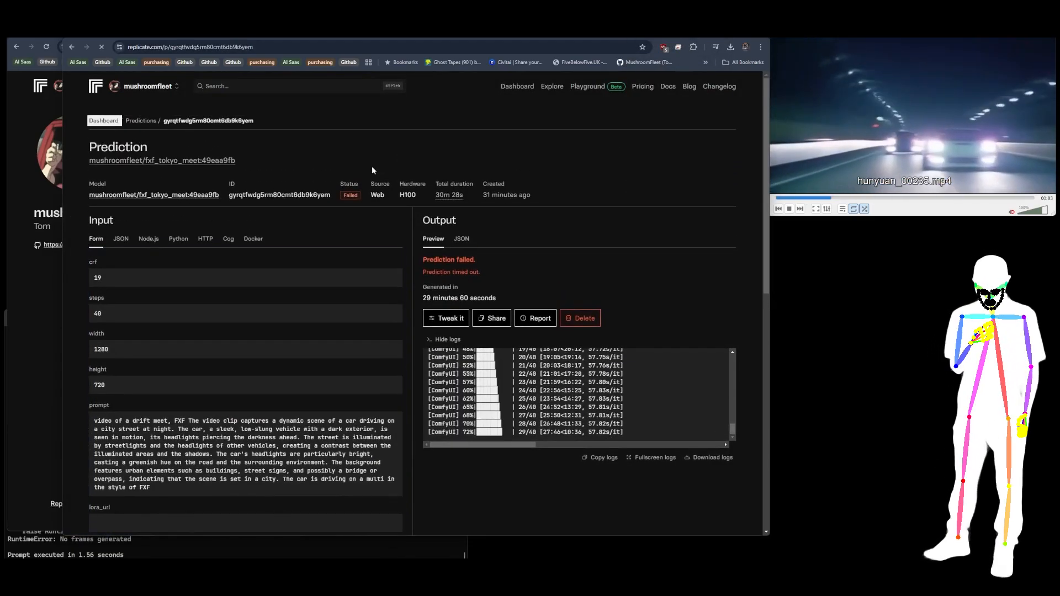
Step: Go to the zsxkib hunyuan-video-lora model and start a new training from its Train form
{"action": "left_click", "coordinate": [517, 86]}
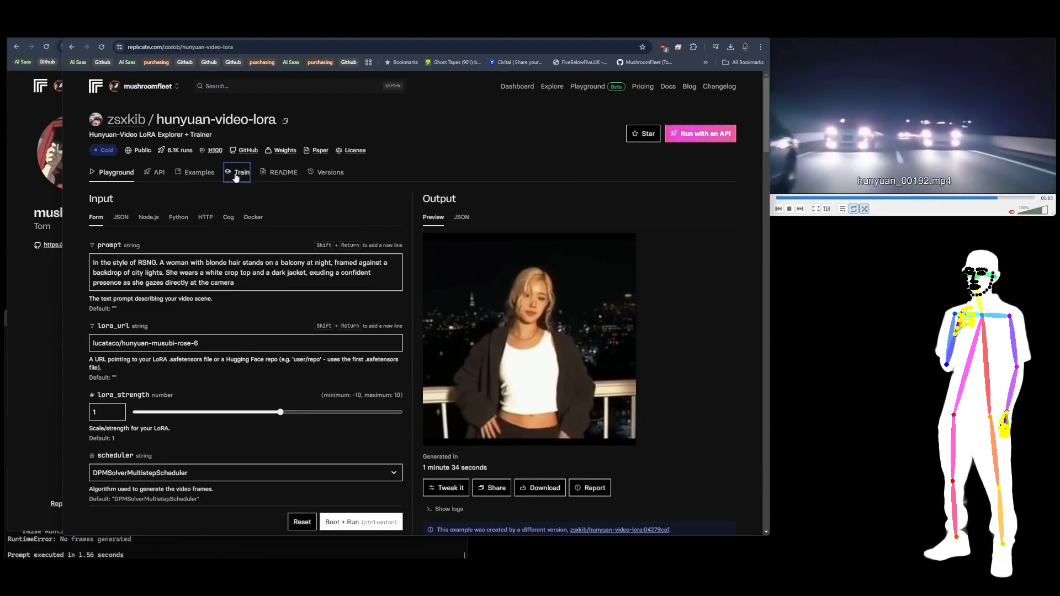
{"action": "left_click", "coordinate": [240, 169]}
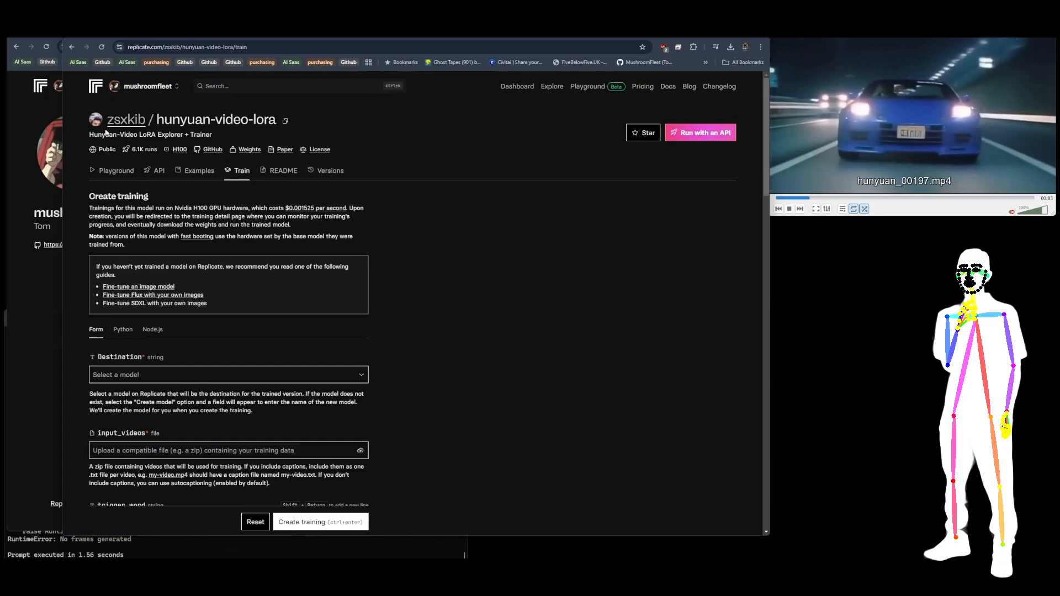
{"action": "left_click", "coordinate": [227, 374]}
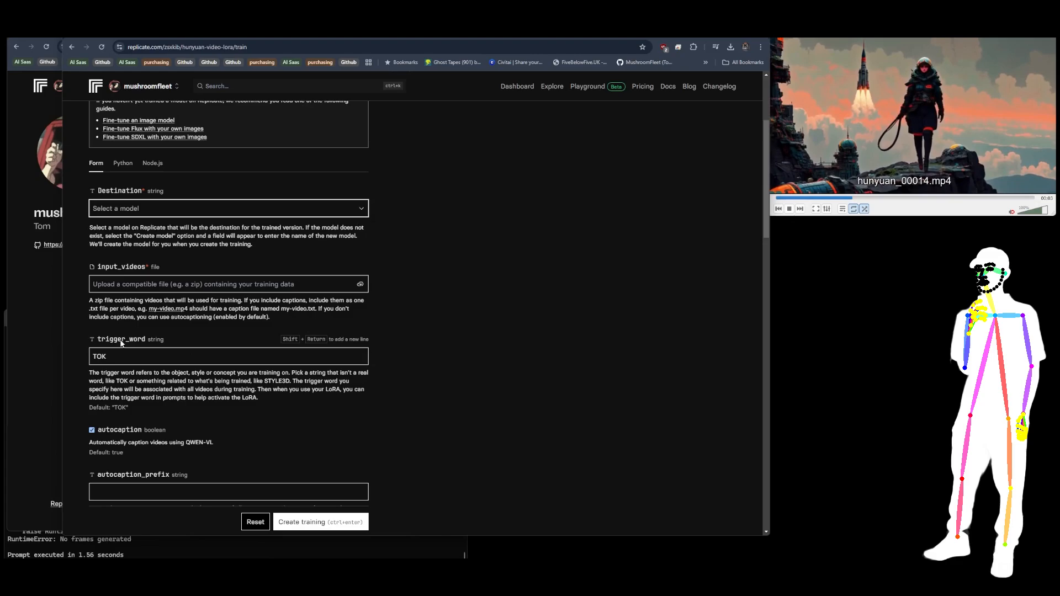
Step: Set trigger word KXK and caption prefix "a video of KXK,"
{"action": "left_click", "coordinate": [229, 356]}
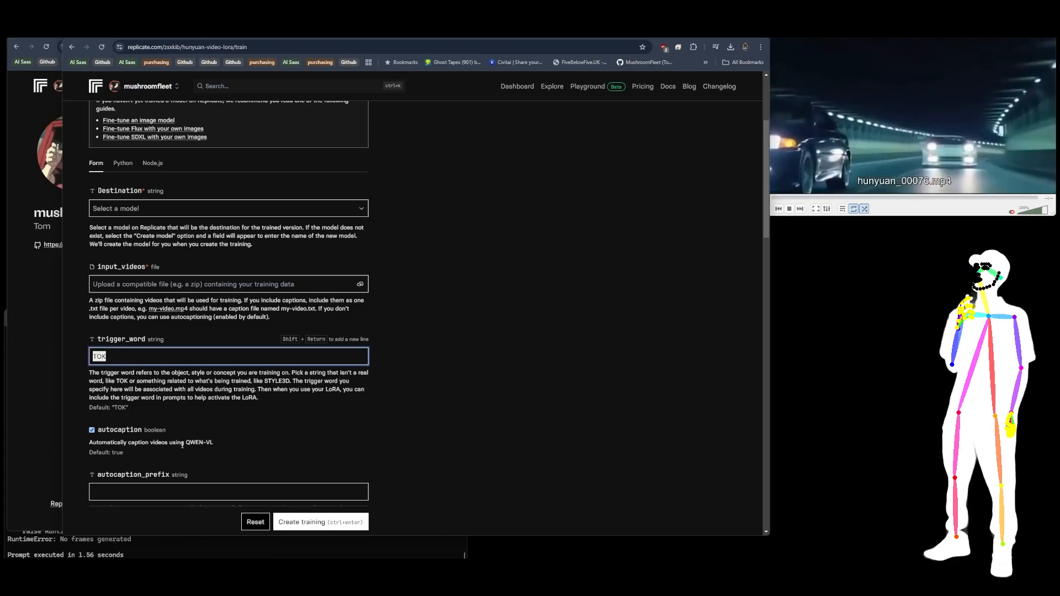
{"action": "type", "text": "KXK"}
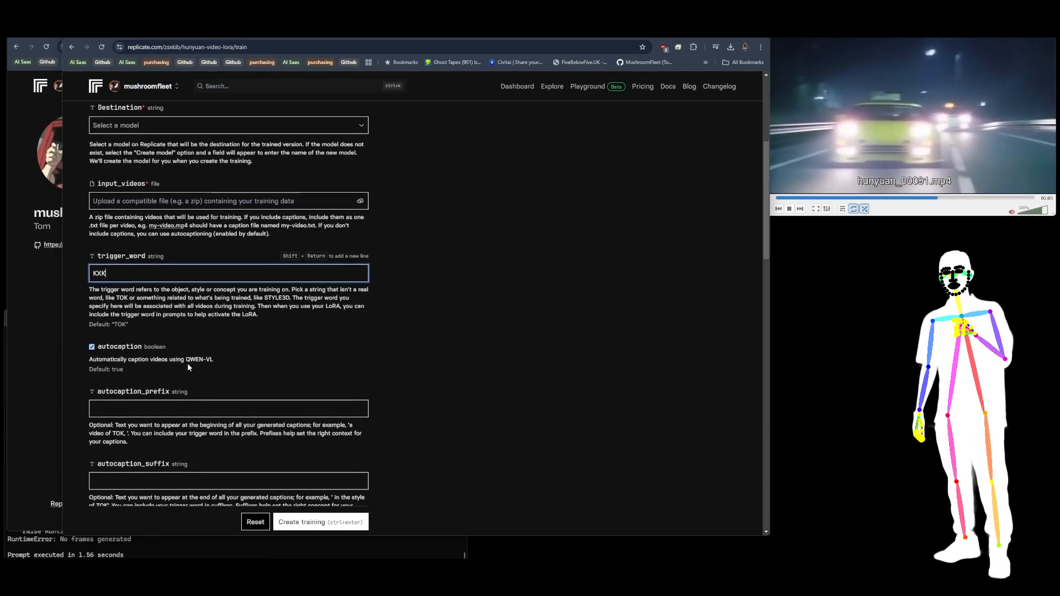
{"action": "left_click", "coordinate": [228, 409]}
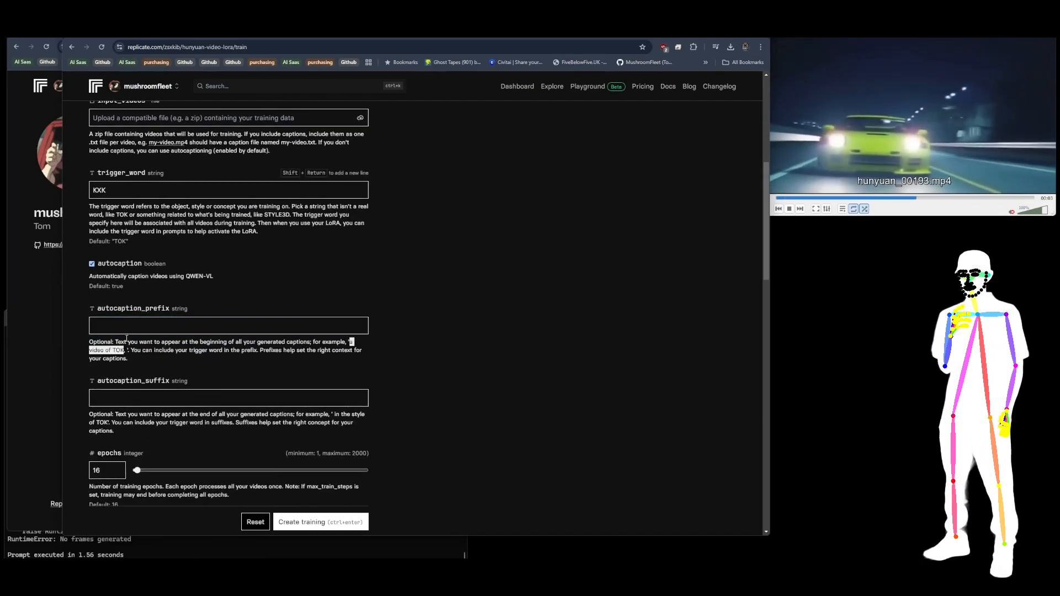
{"action": "type", "text": "a video of TO"}
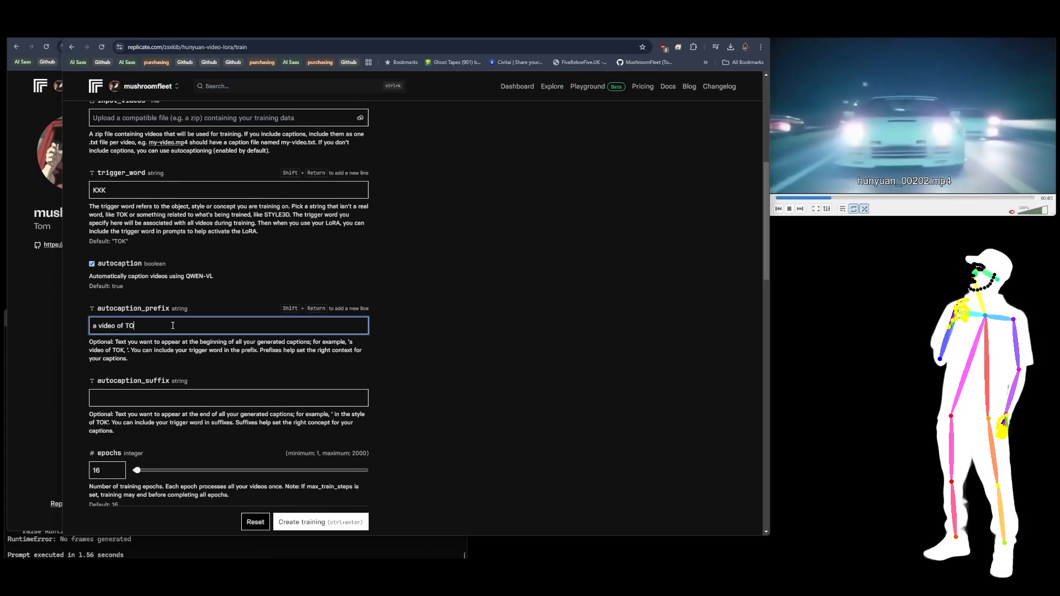
{"action": "type", "text": "KXK"}
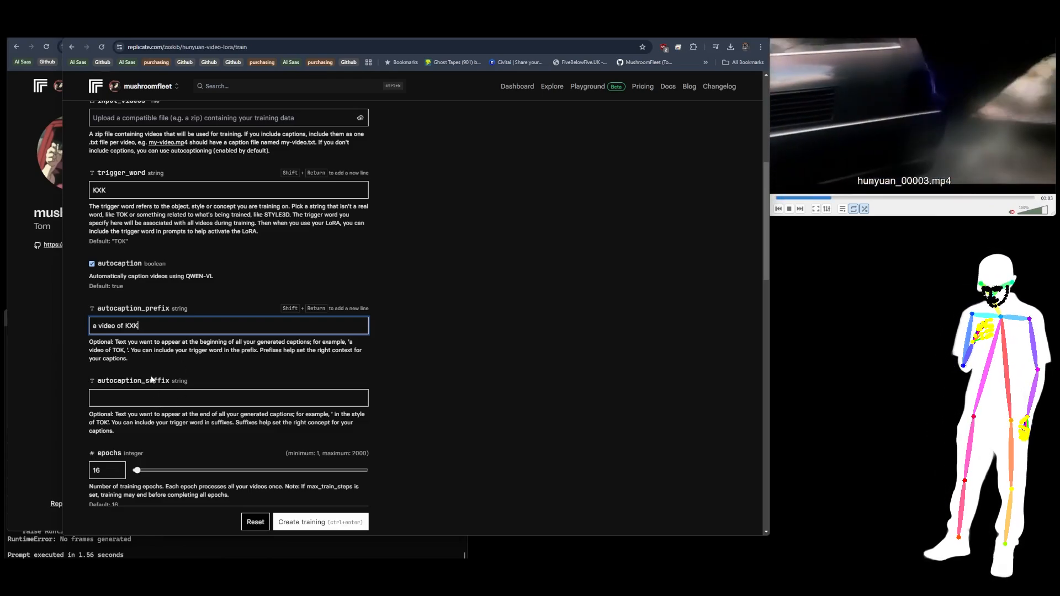
Step: Set caption suffix "in the style of KXK" and tidy the prefix ending
{"action": "left_click", "coordinate": [228, 397]}
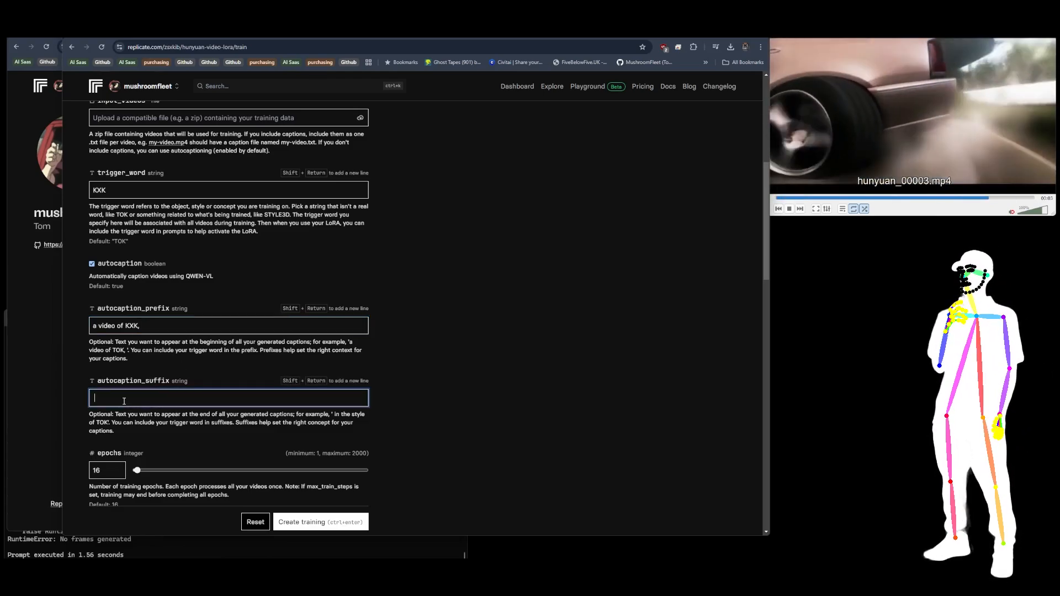
{"action": "type", "text": "in the style of"}
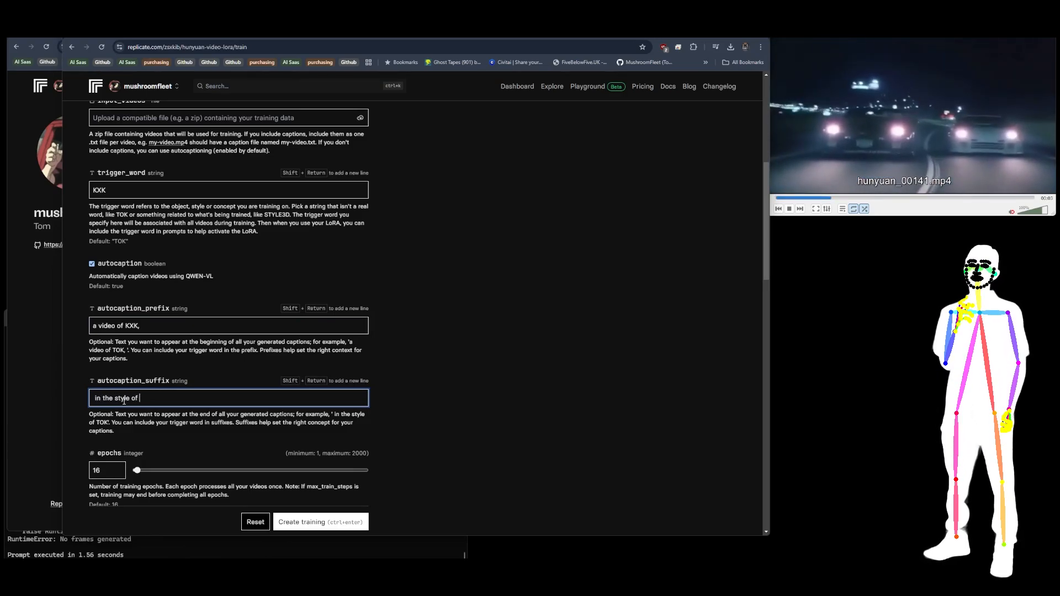
{"action": "type", "text": "KXK"}
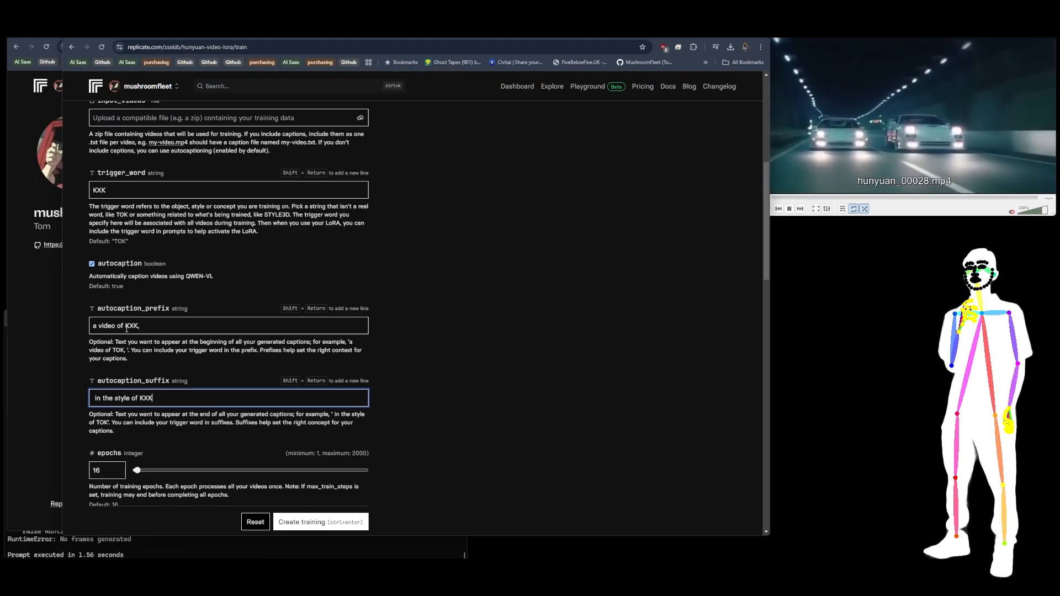
{"action": "left_click", "coordinate": [227, 324]}
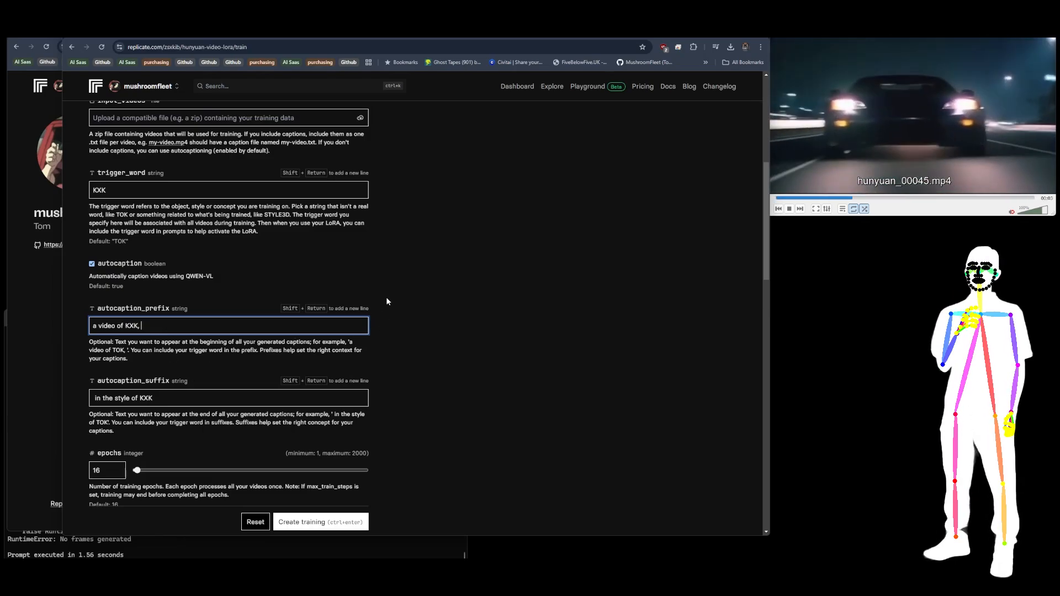
{"action": "scroll", "scroll_direction": "down", "scroll_amount": 3}
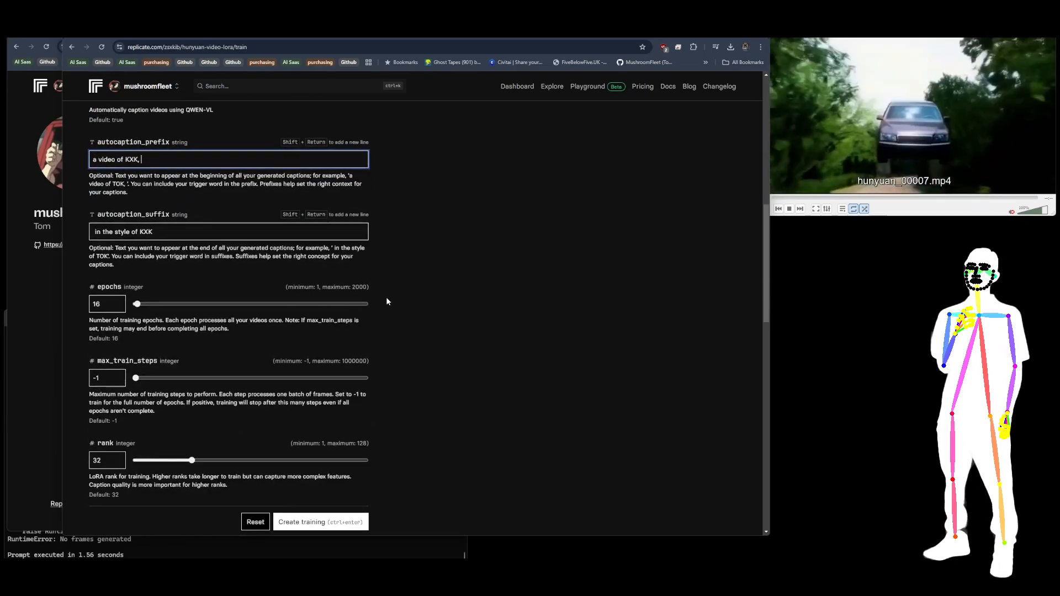
{"action": "scroll", "scroll_direction": "down", "scroll_amount": 3}
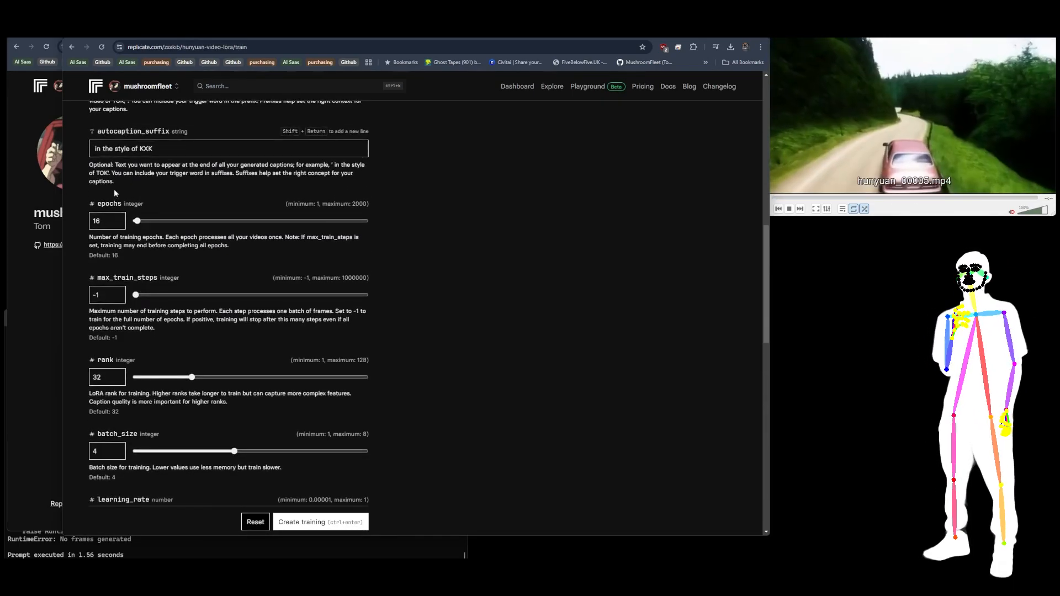
{"action": "scroll", "scroll_direction": "down", "scroll_amount": 3}
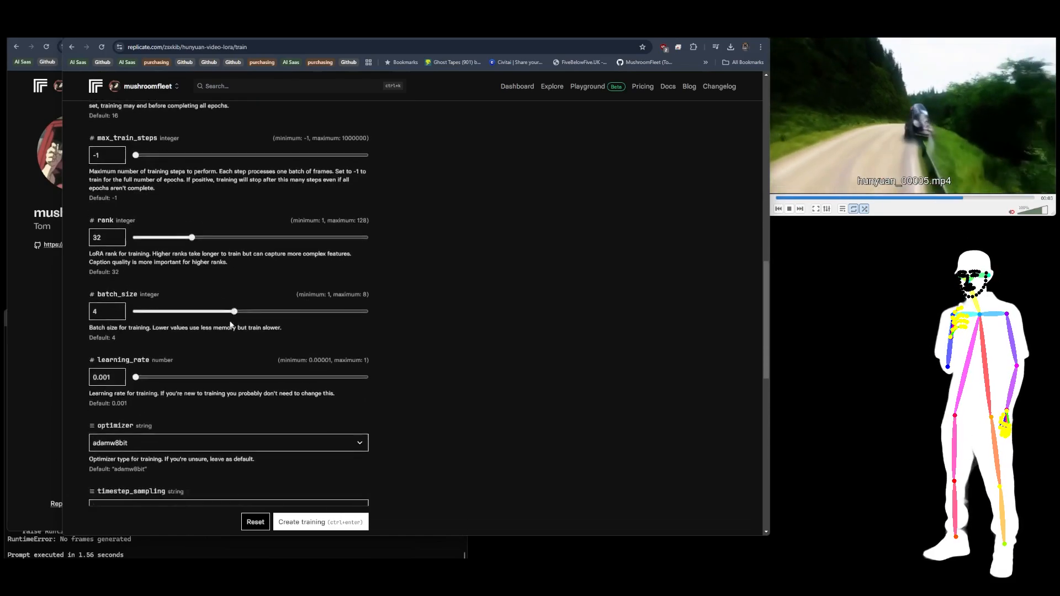
{"action": "scroll", "scroll_direction": "down", "scroll_amount": 3}
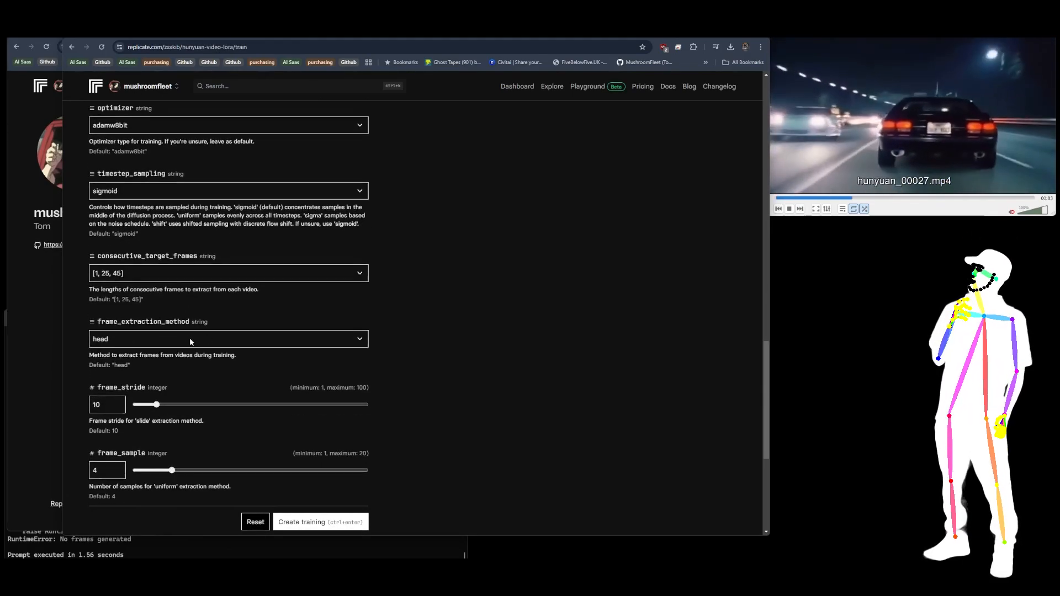
{"action": "scroll", "scroll_direction": "down", "scroll_amount": 3}
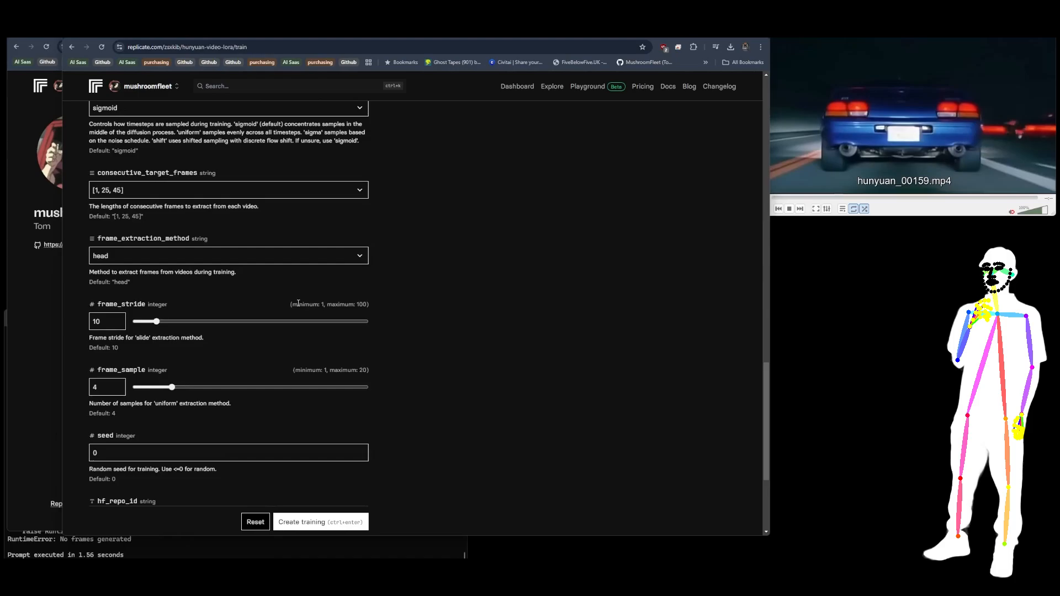
{"action": "scroll", "scroll_direction": "down", "scroll_amount": 3}
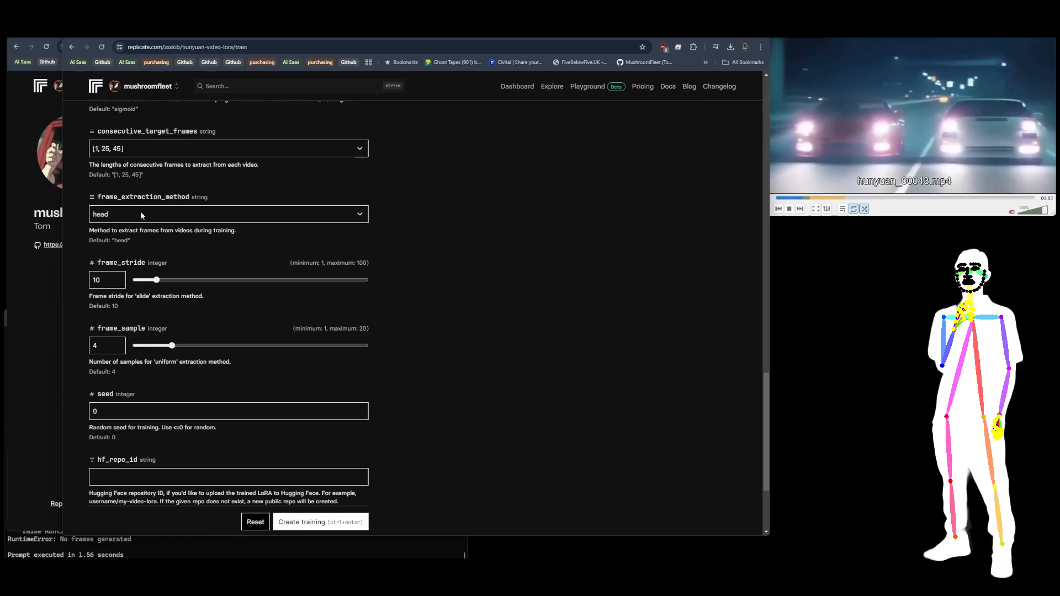
Step: Set frame_extraction_method to 'uniform' and raise frame_sample from 4 to 8
{"action": "left_click", "coordinate": [227, 213]}
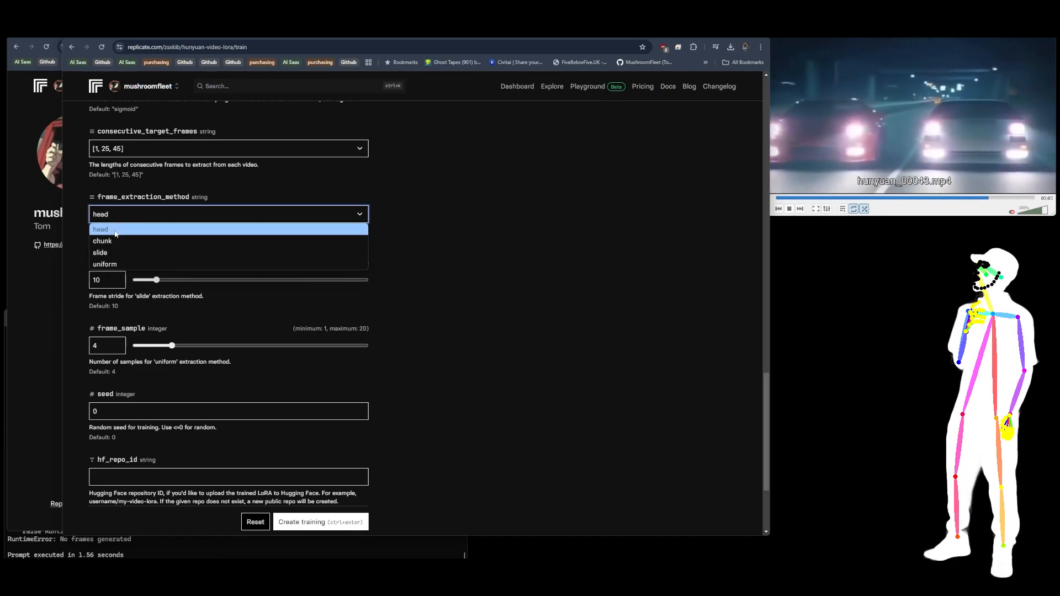
{"action": "mouse_move", "coordinate": [104, 264]}
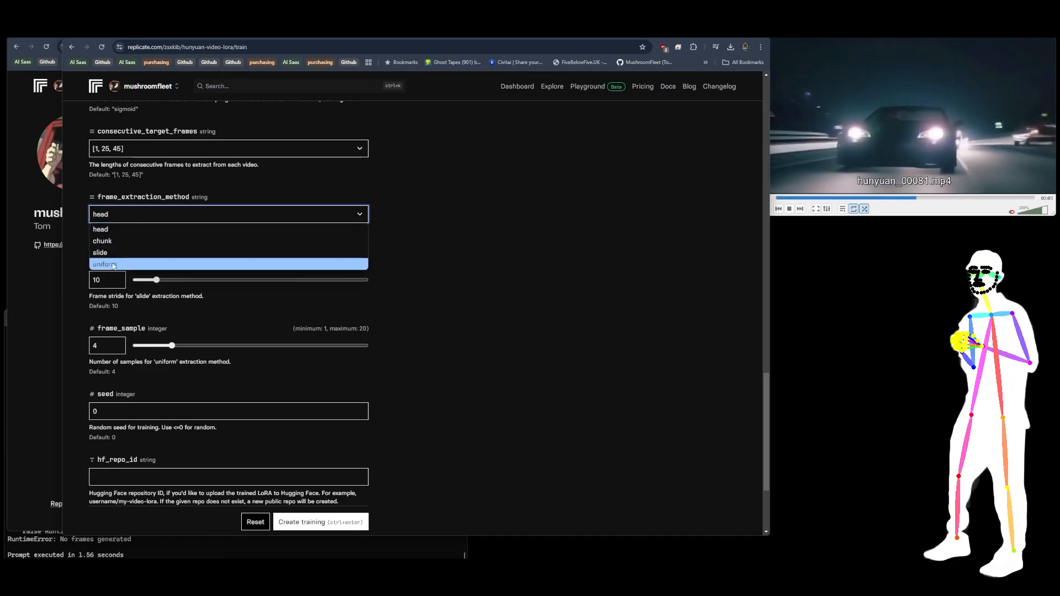
{"action": "left_click", "coordinate": [100, 230]}
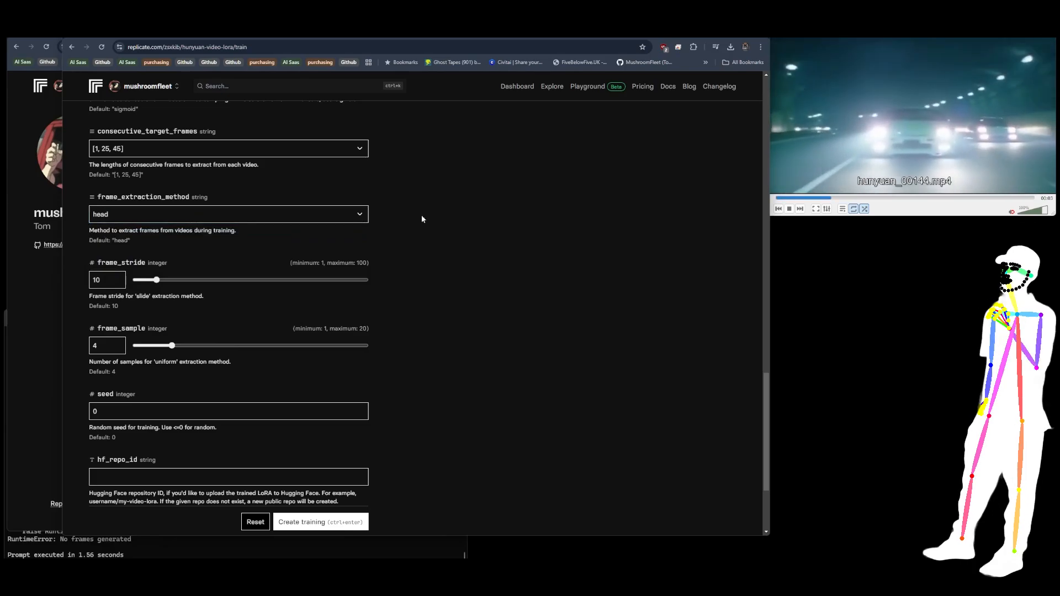
{"action": "left_click", "coordinate": [228, 214]}
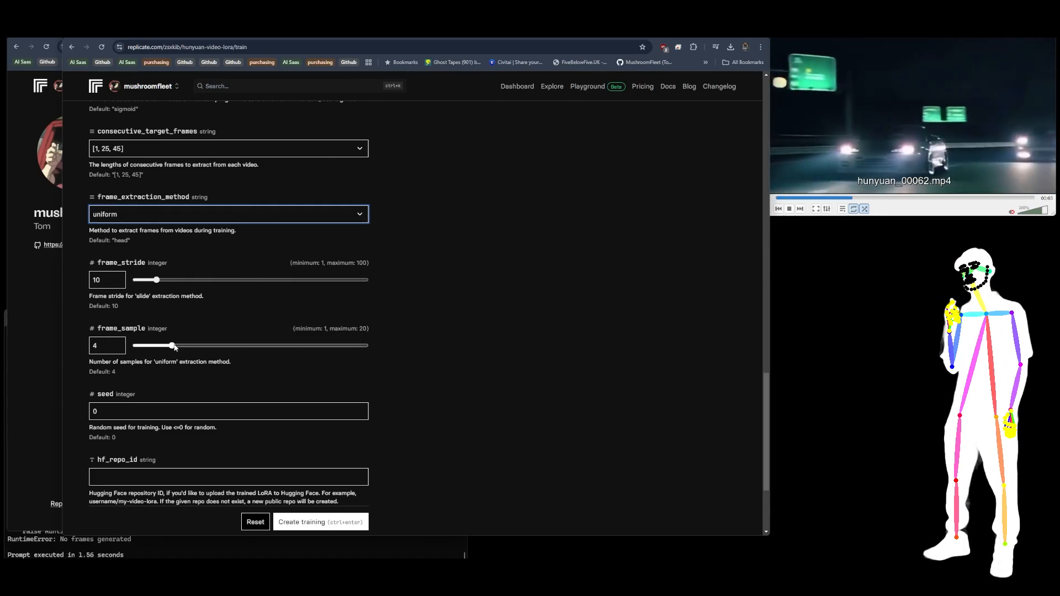
{"action": "left_click_drag", "start_coordinate": [176, 346], "coordinate": [220, 345]}
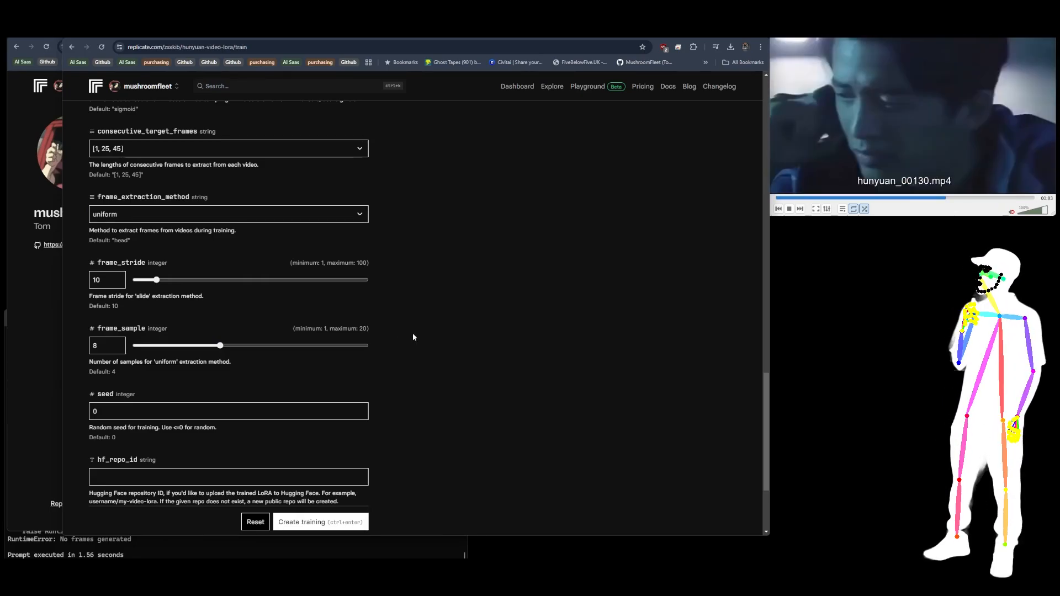
Step: Enter 69 into the training seed field (toward seed 69420) and move through the form
{"action": "left_click", "coordinate": [228, 411]}
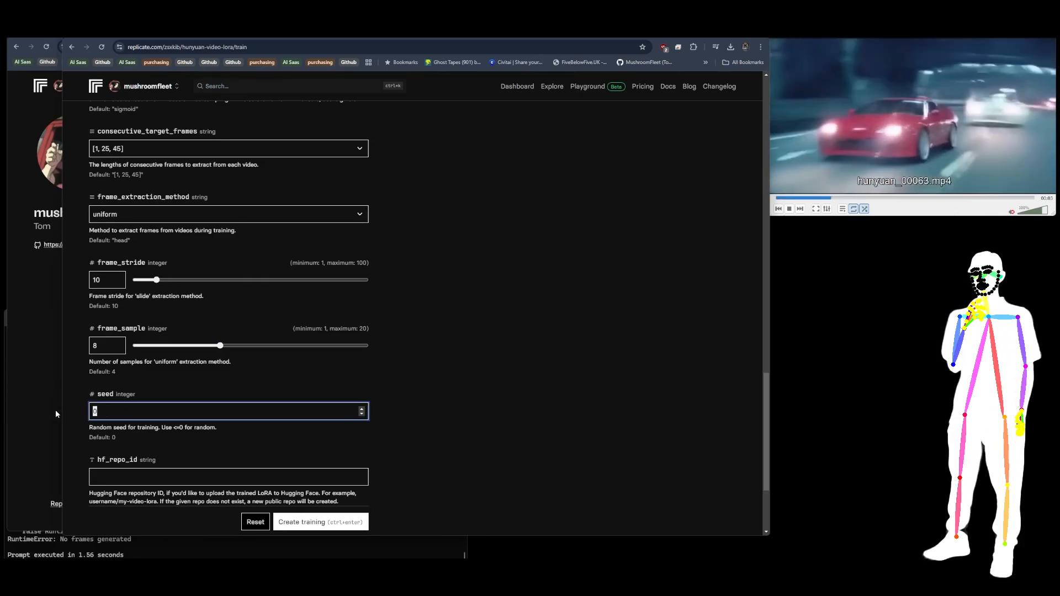
{"action": "type", "text": "69"}
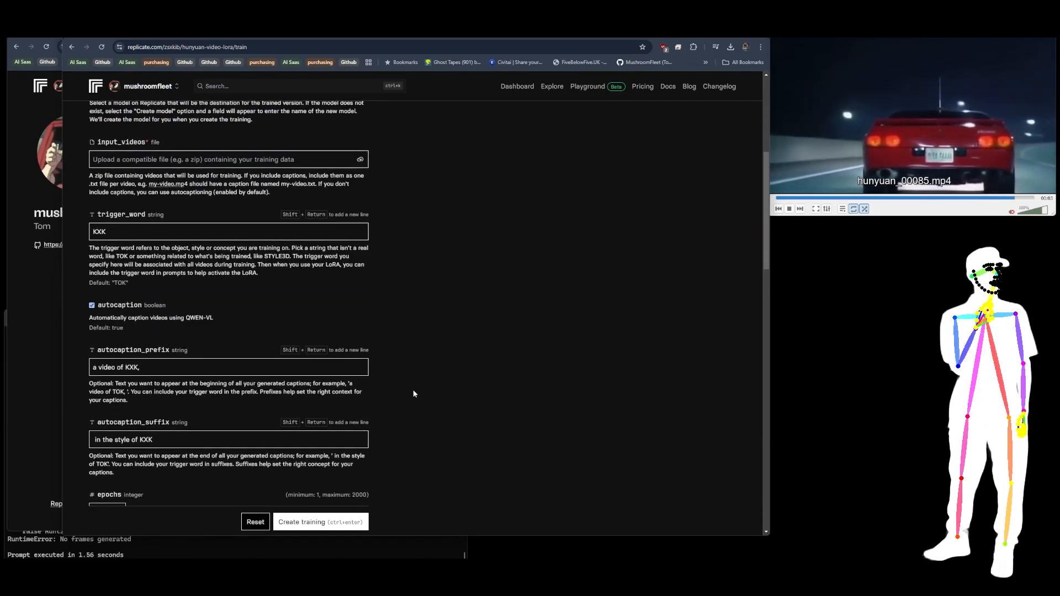
{"action": "scroll", "scroll_direction": "down", "scroll_amount": 3}
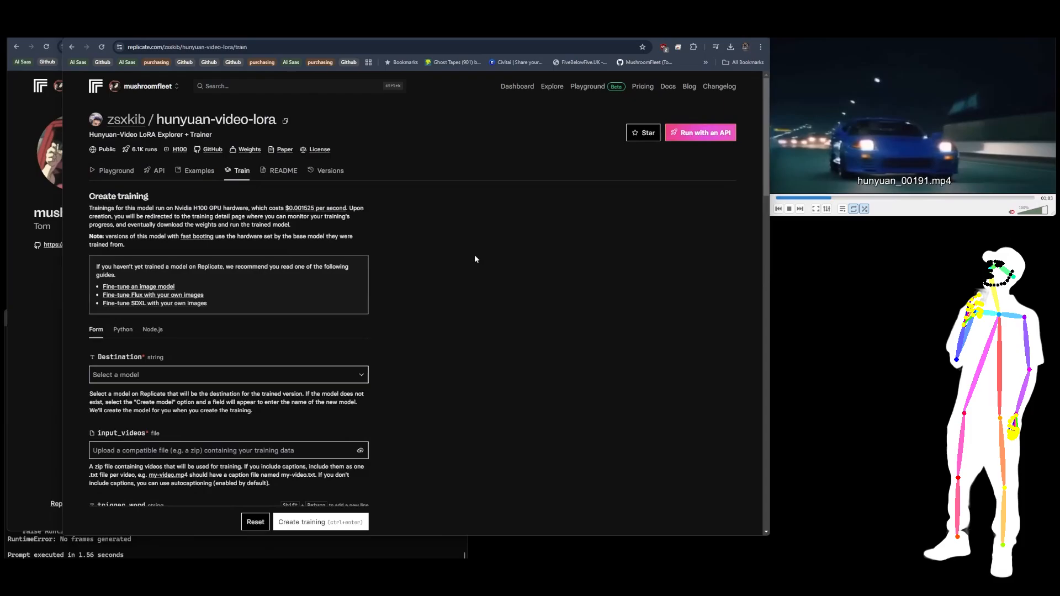
{"action": "mouse_move", "coordinate": [458, 227]}
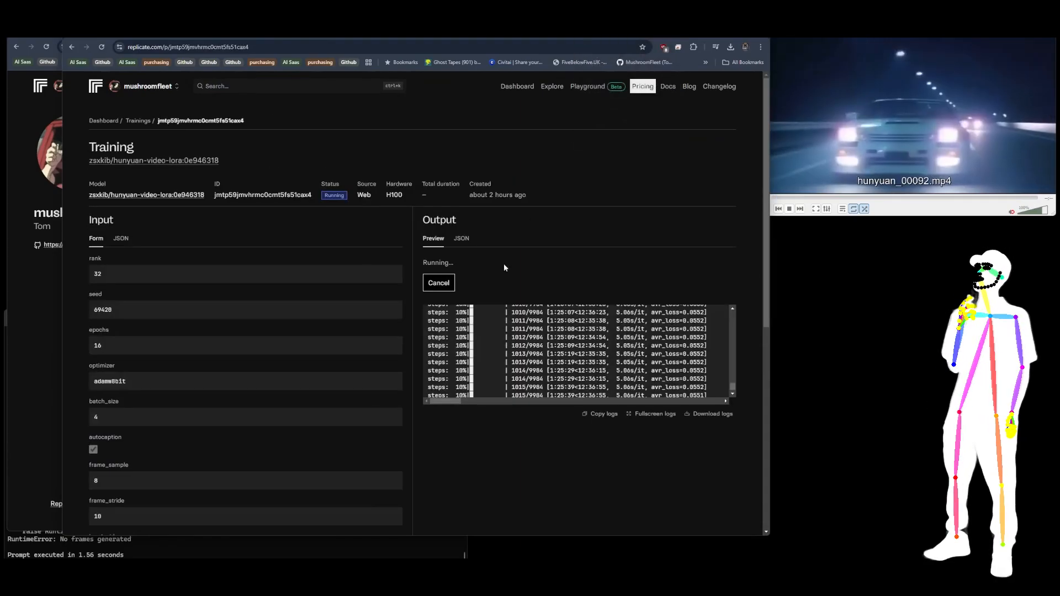
Step: Scroll through the hunyuan-video-lora training form after returning to it
{"action": "scroll", "scroll_direction": "down", "scroll_amount": 3}
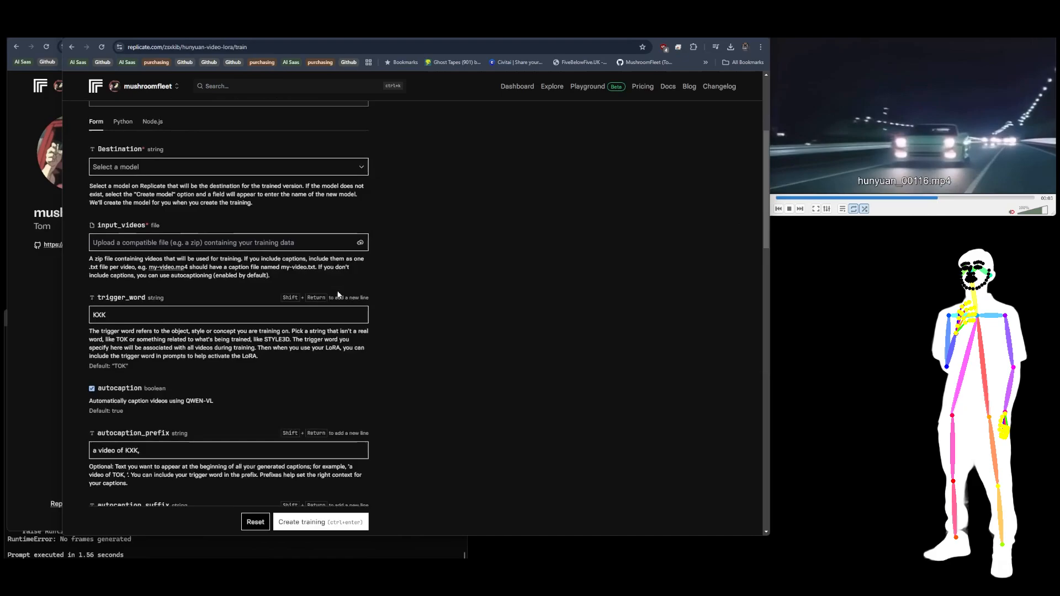
Step: Scroll down the Replicate training form to review the remaining settings
{"action": "scroll", "scroll_direction": "down", "scroll_amount": 3}
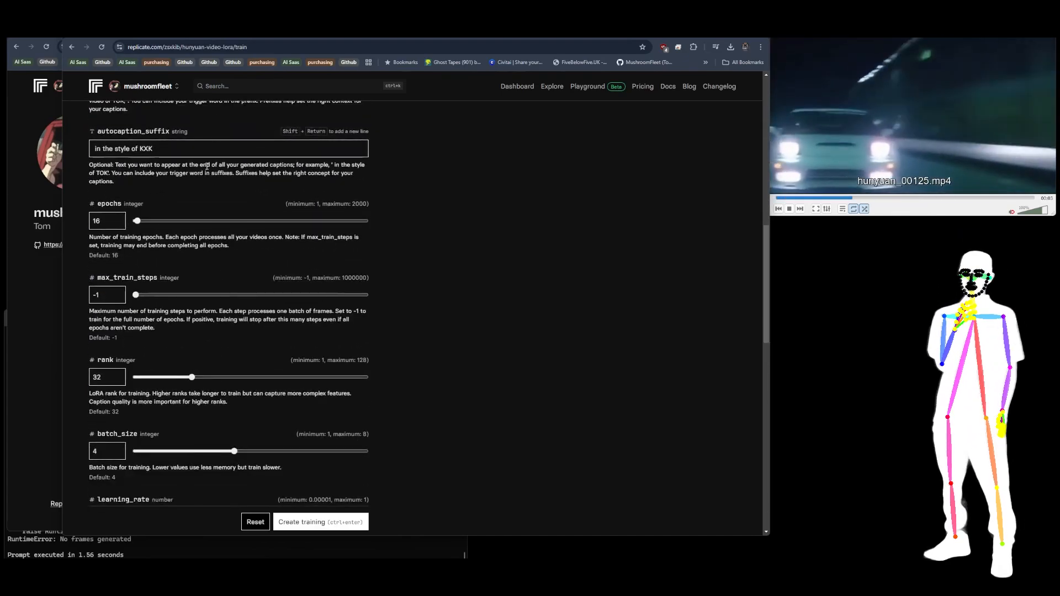
{"action": "scroll", "scroll_direction": "down", "scroll_amount": 3}
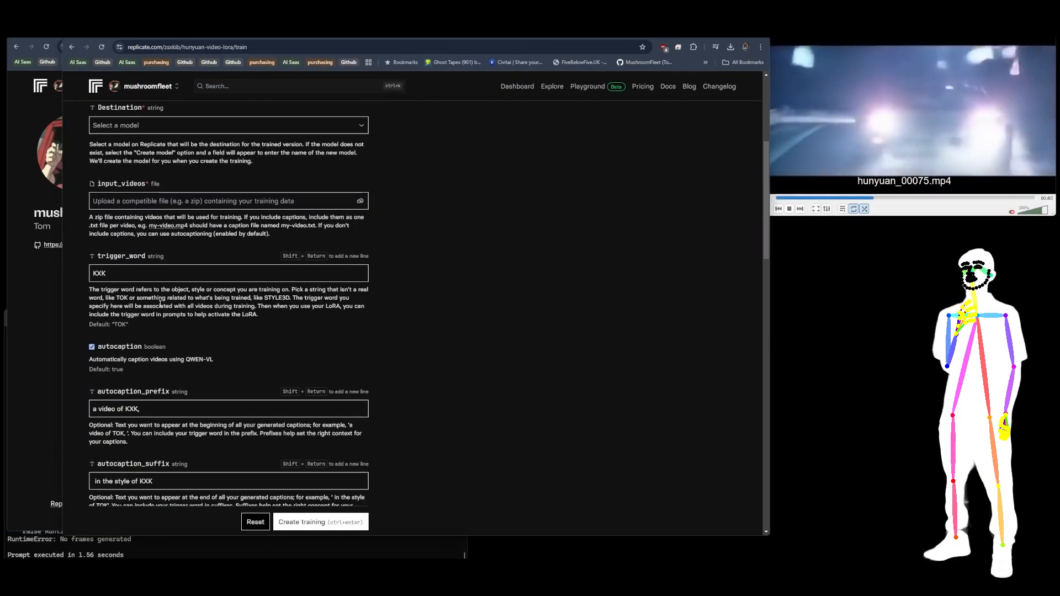
{"action": "scroll", "scroll_direction": "down", "scroll_amount": 3}
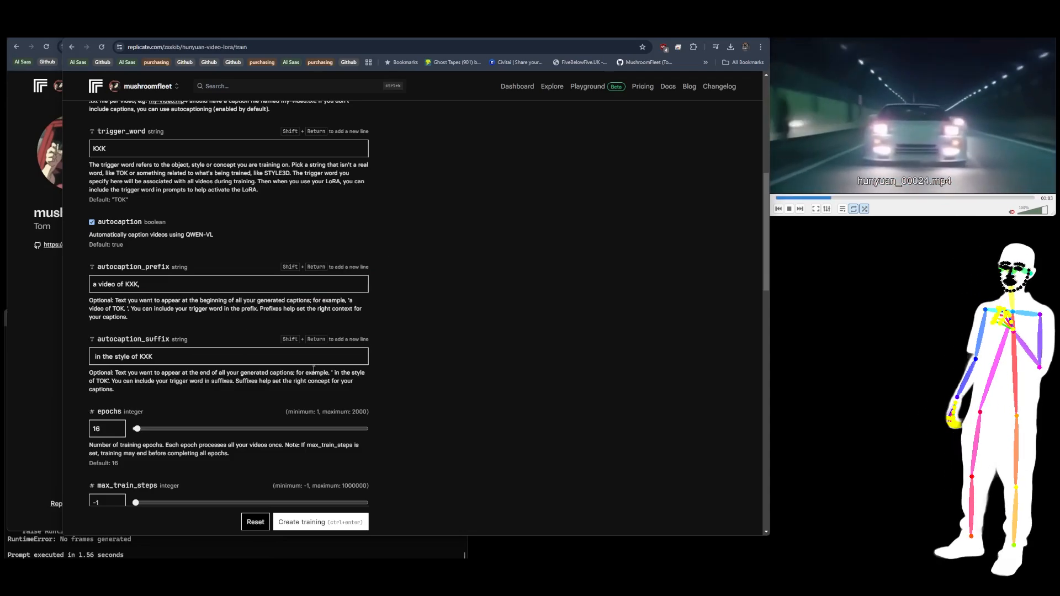
{"action": "scroll", "scroll_direction": "down", "scroll_amount": 3}
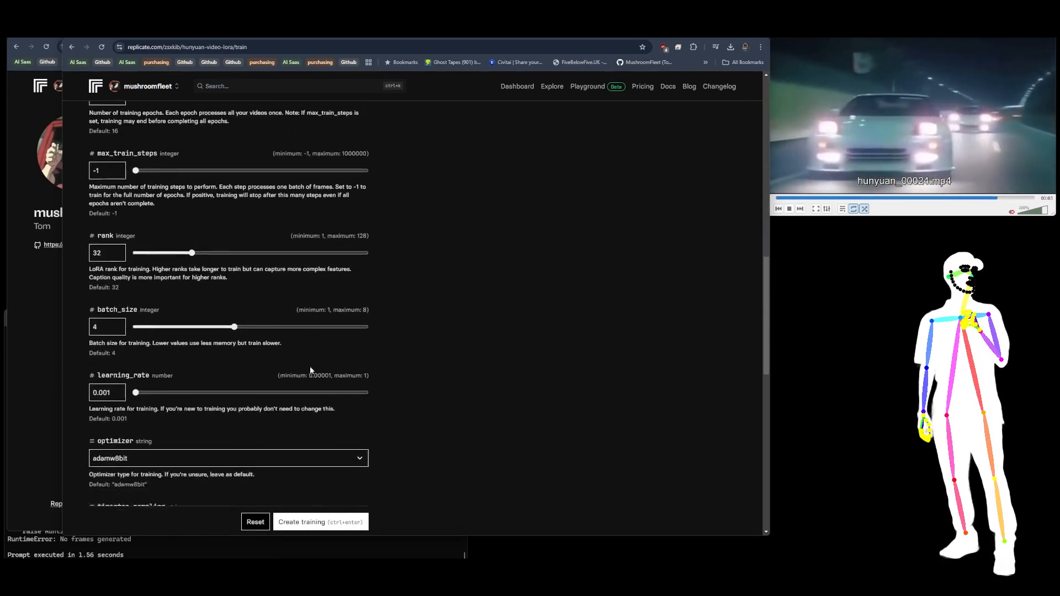
{"action": "scroll", "scroll_direction": "down", "scroll_amount": 3}
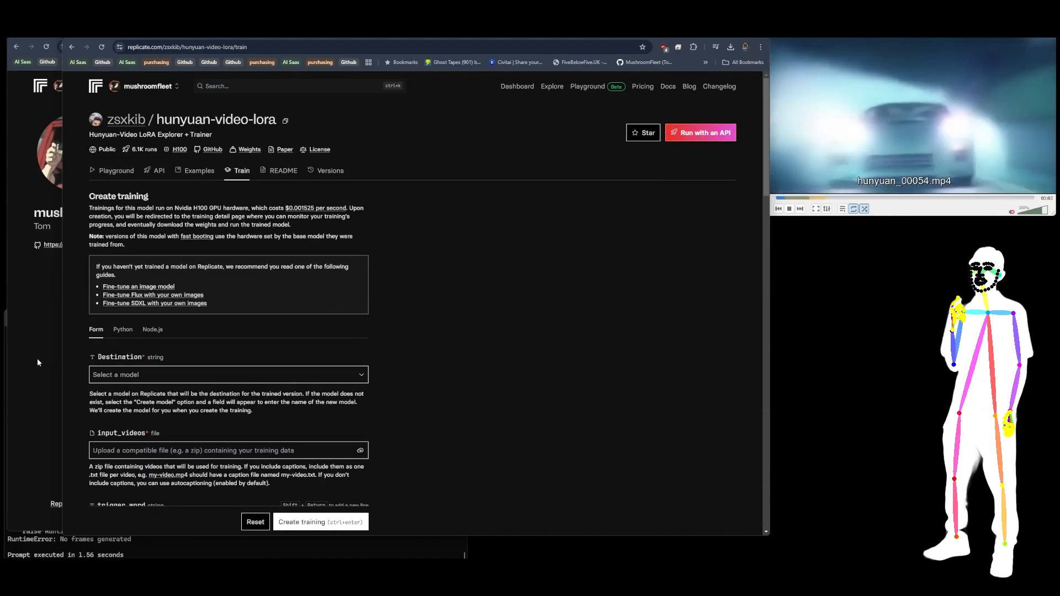
Step: Switch to the Civitai DJZ Tokyo Meets LoRA page and browse its gallery
{"action": "left_click", "coordinate": [148, 86]}
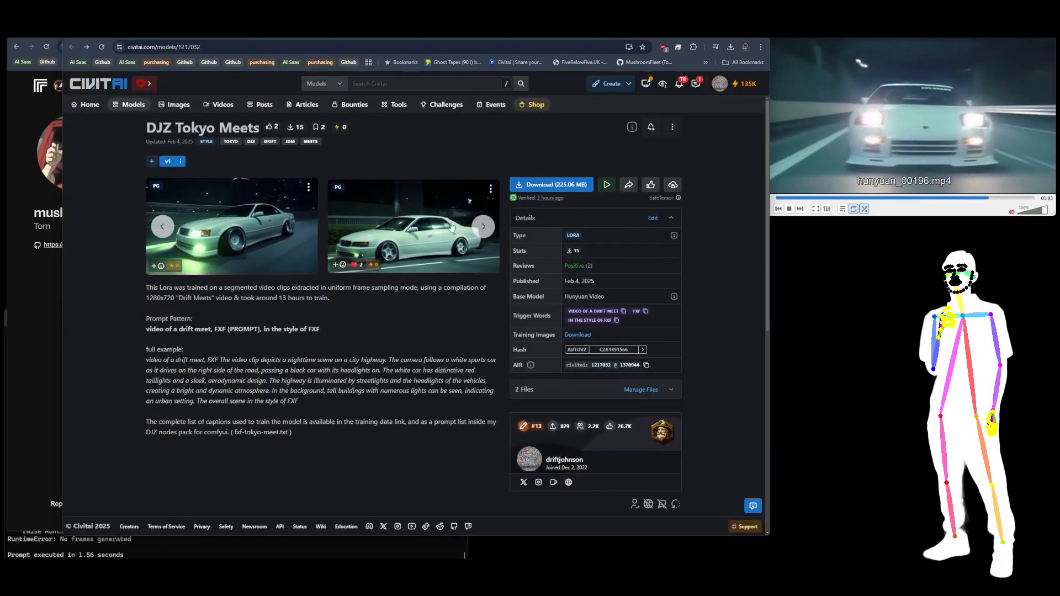
{"action": "scroll", "scroll_direction": "down", "scroll_amount": 3}
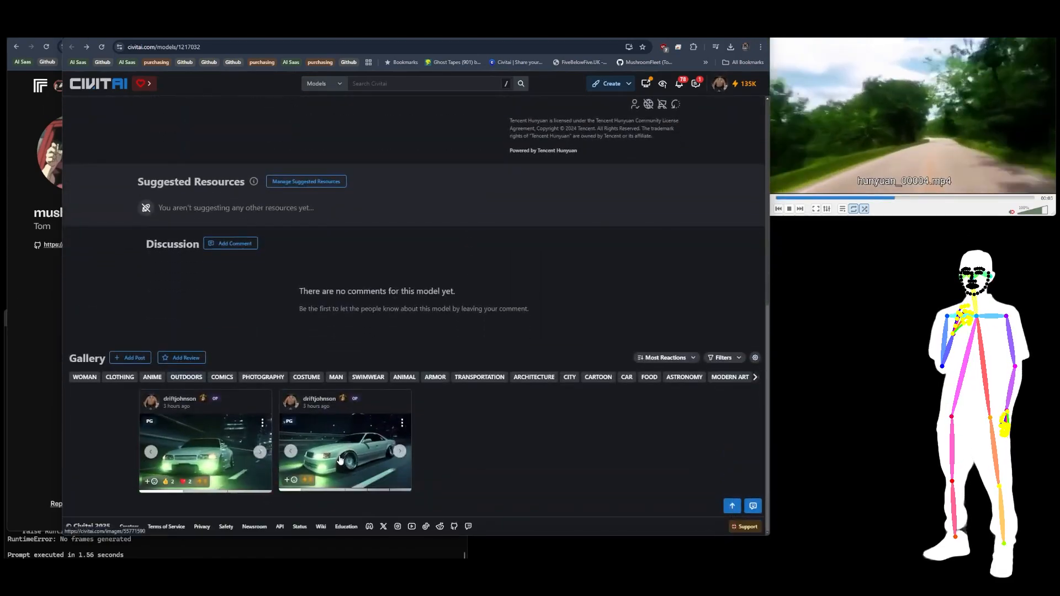
{"action": "scroll", "scroll_direction": "up", "scroll_amount": 3}
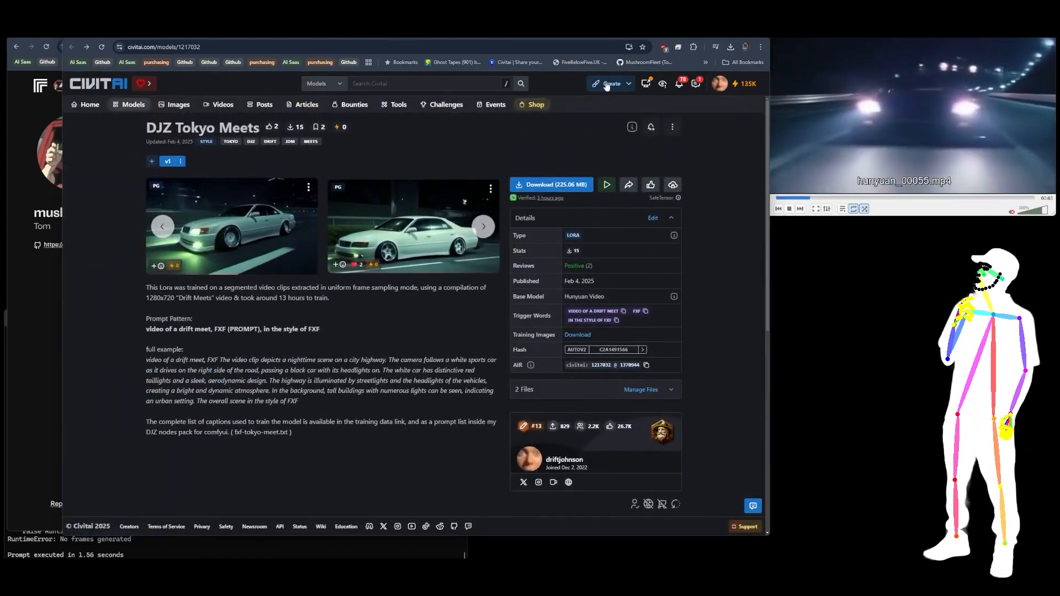